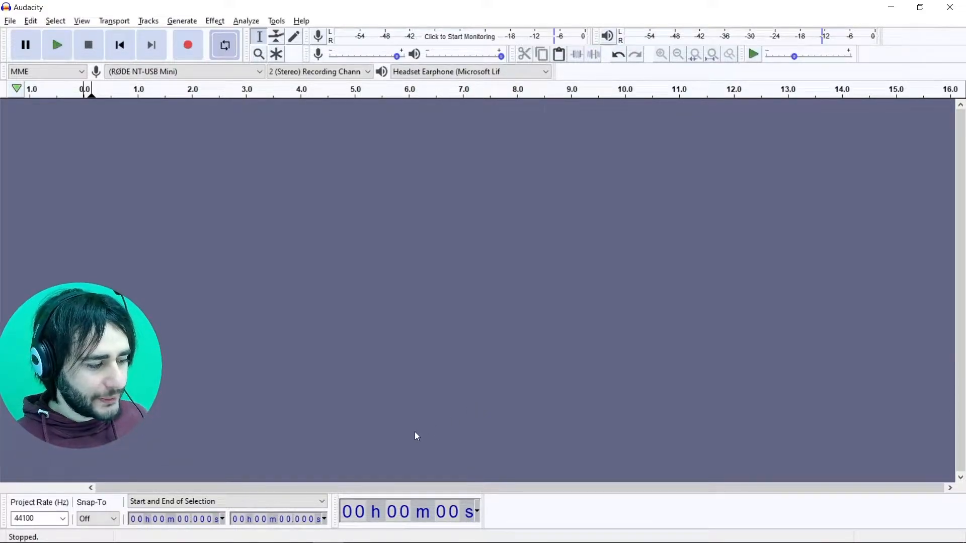
pyautogui.moveTo(734, 423)
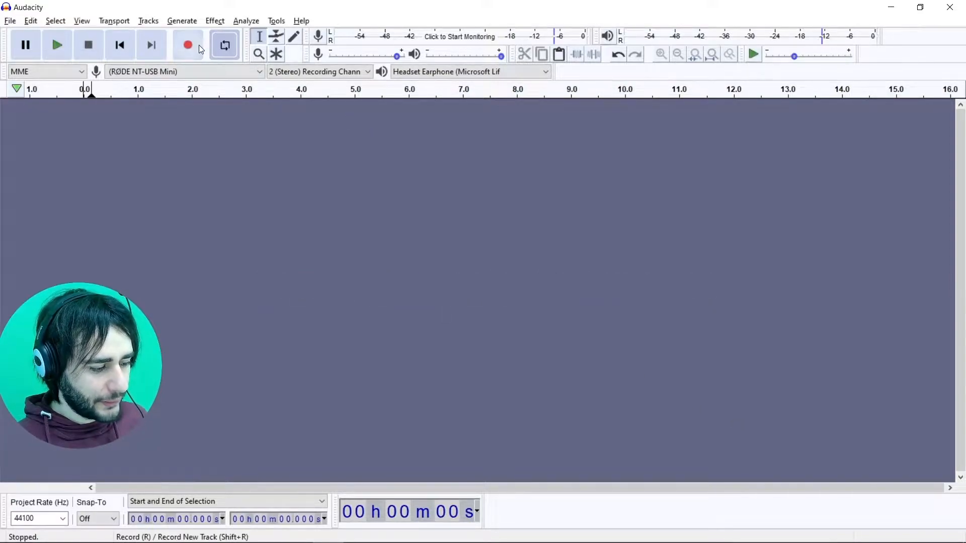
pyautogui.moveTo(199, 48)
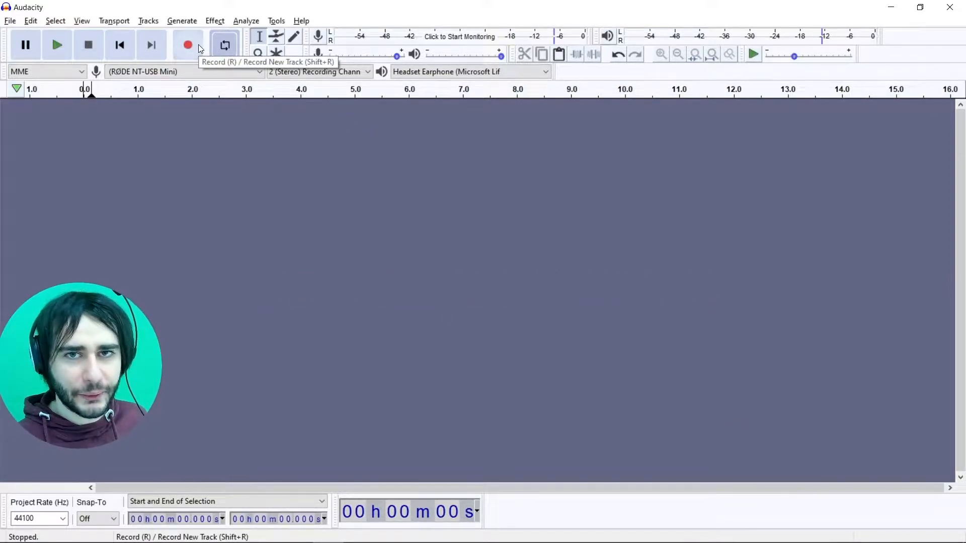
# - Record a plucked note, zoom in, and trim the track to the ~1.2-second first note
pyautogui.click(188, 45)
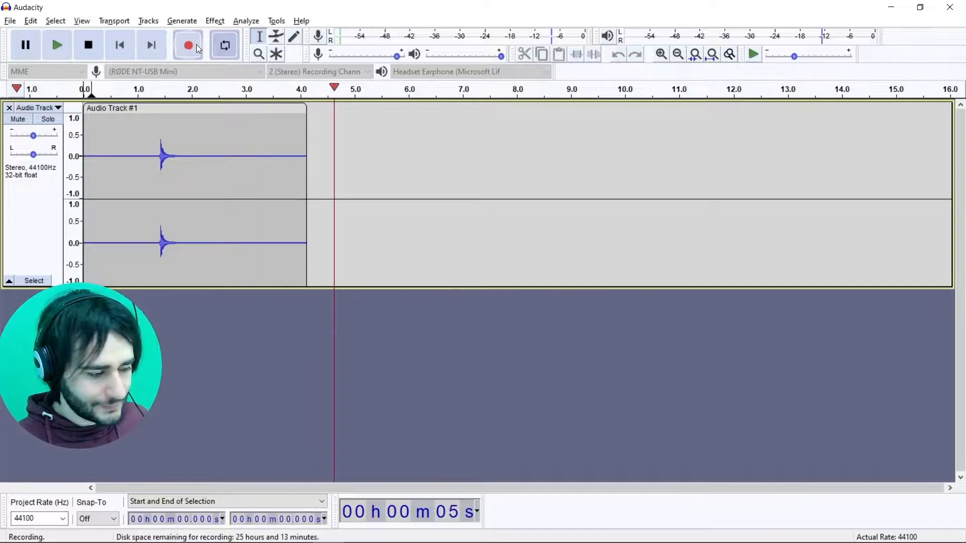
pyautogui.click(88, 45)
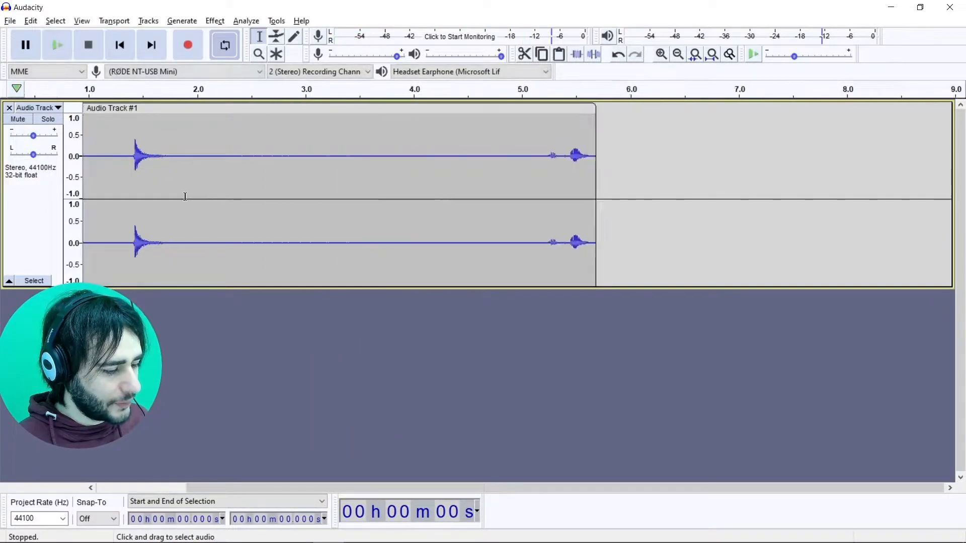
pyautogui.click(661, 54)
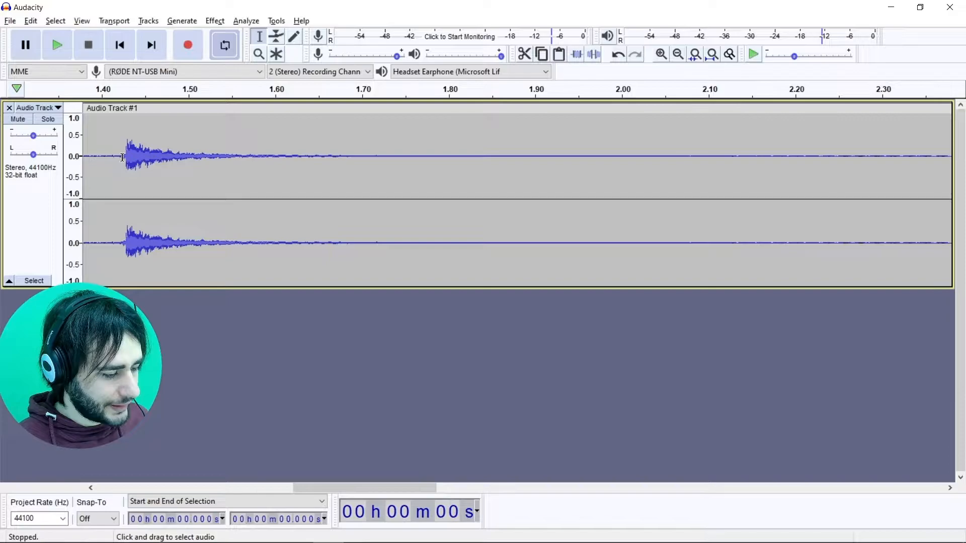
pyautogui.click(124, 156)
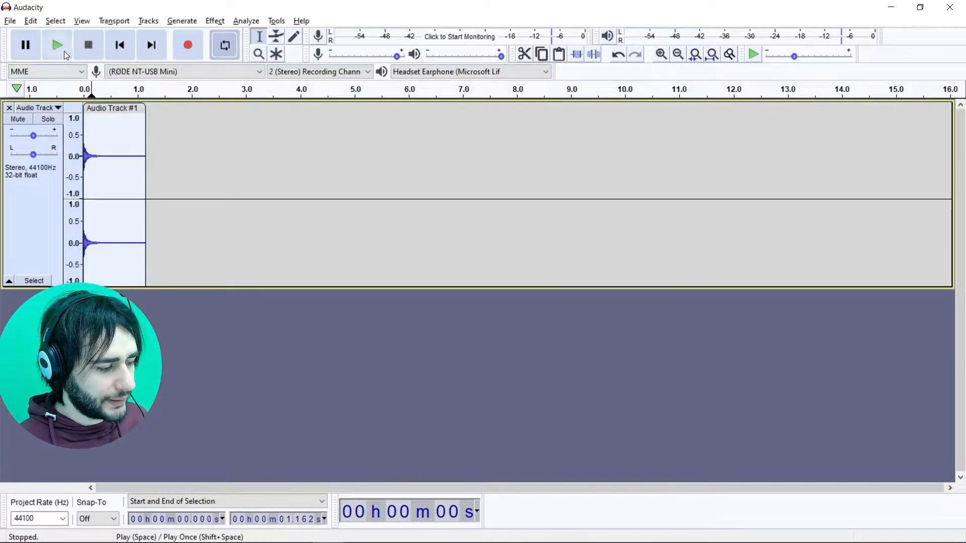
# - Play back the trimmed note, then export it as s1.mp3 into canvas_9
pyautogui.click(56, 45)
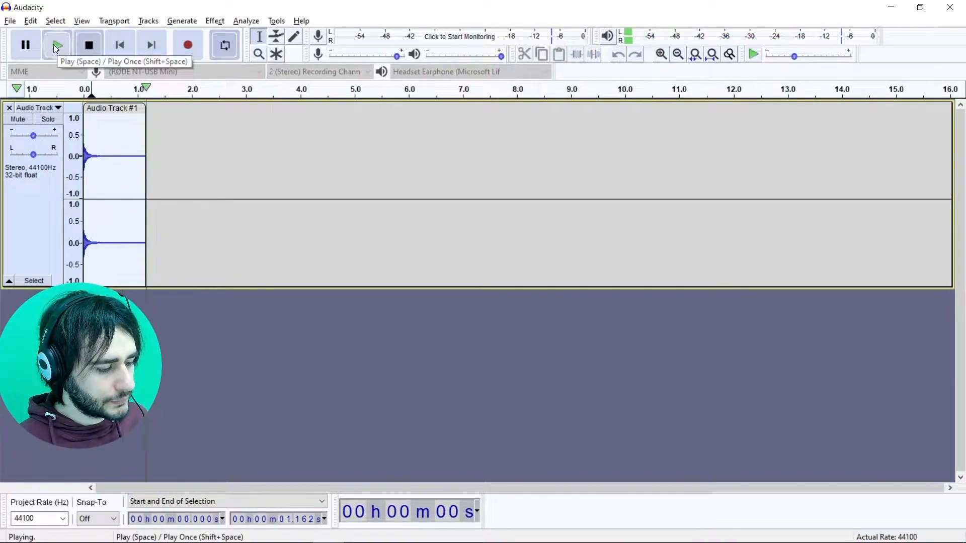
pyautogui.click(88, 44)
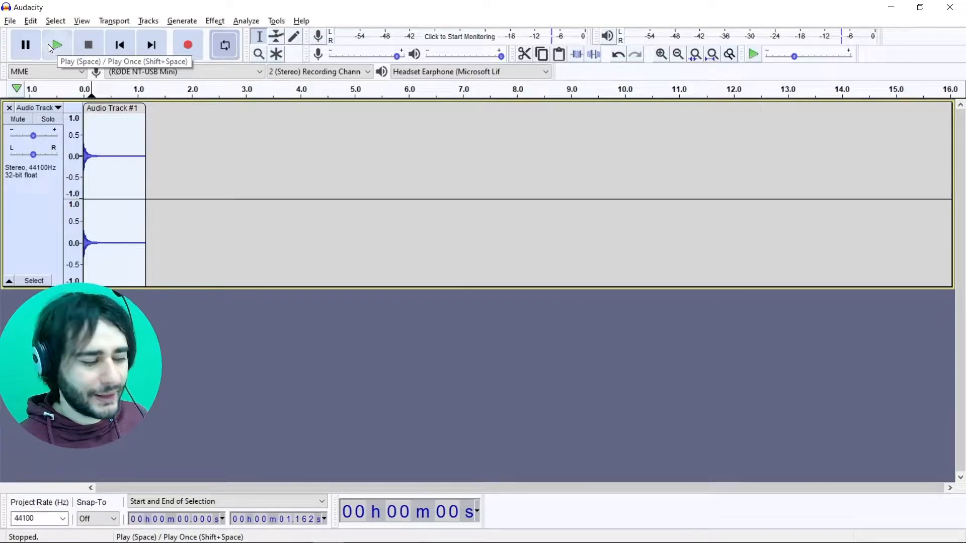
pyautogui.click(10, 20)
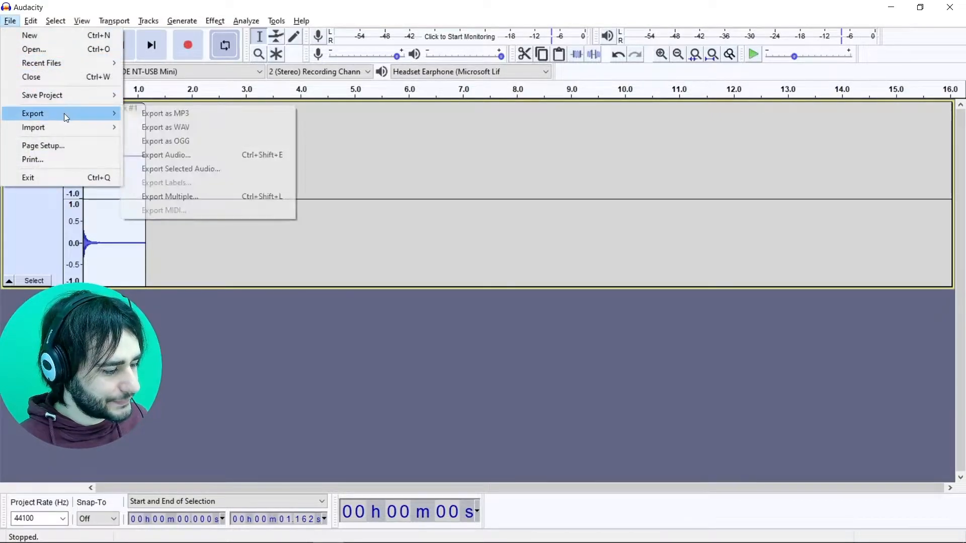
pyautogui.click(165, 113)
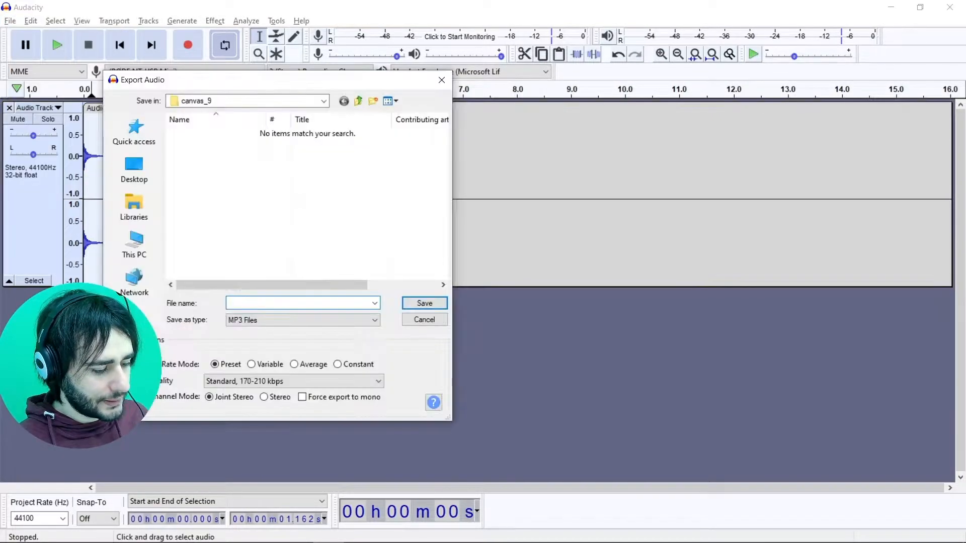
pyautogui.write('s1.')
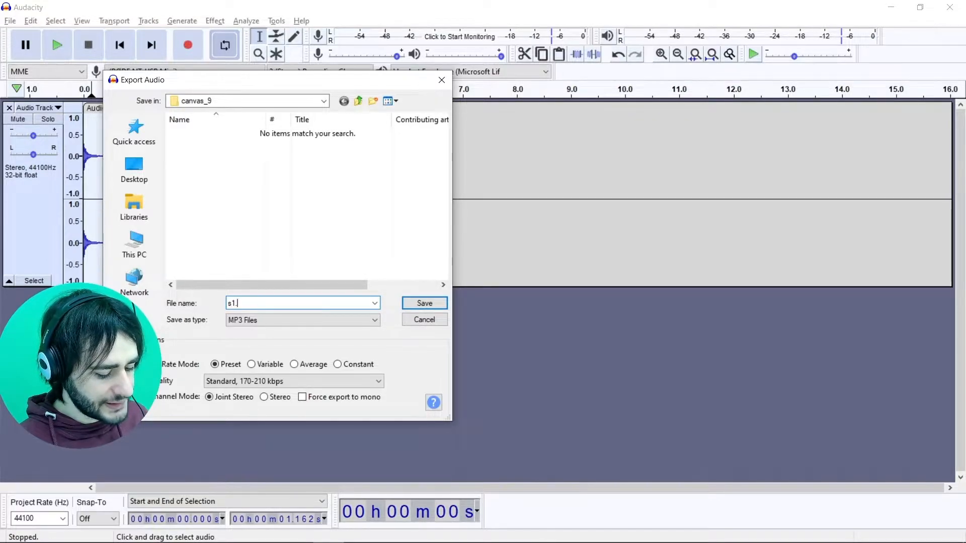
pyautogui.write('mp3')
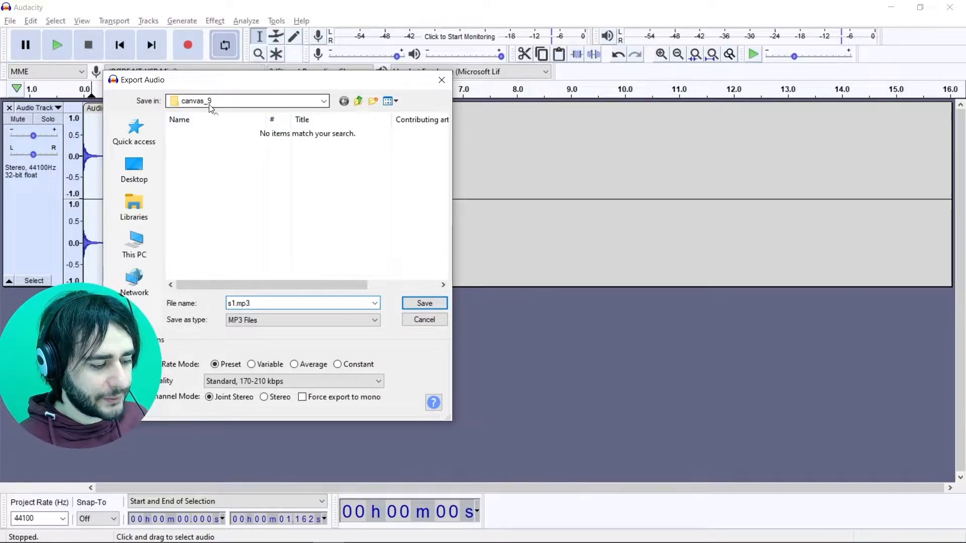
pyautogui.moveTo(298, 236)
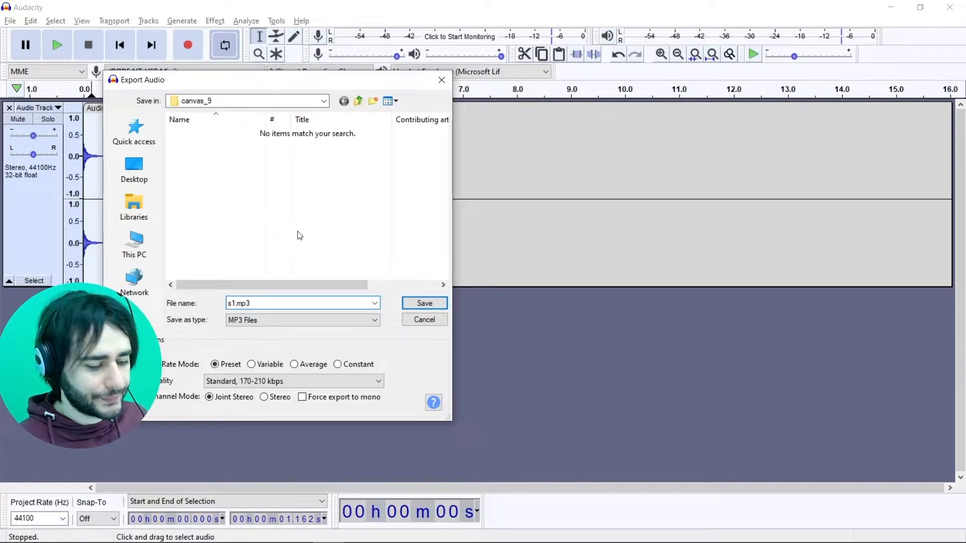
pyautogui.click(423, 302)
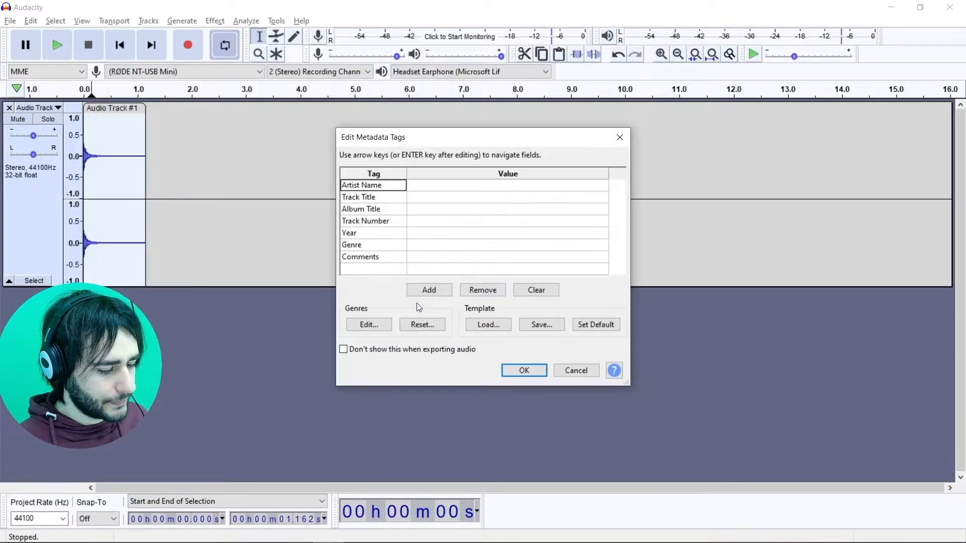
pyautogui.click(523, 370)
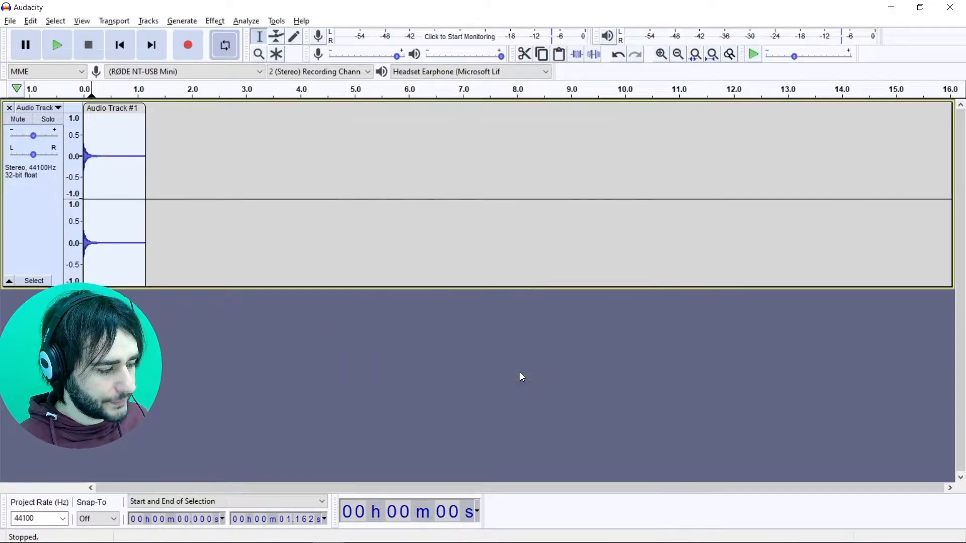
pyautogui.moveTo(512, 369)
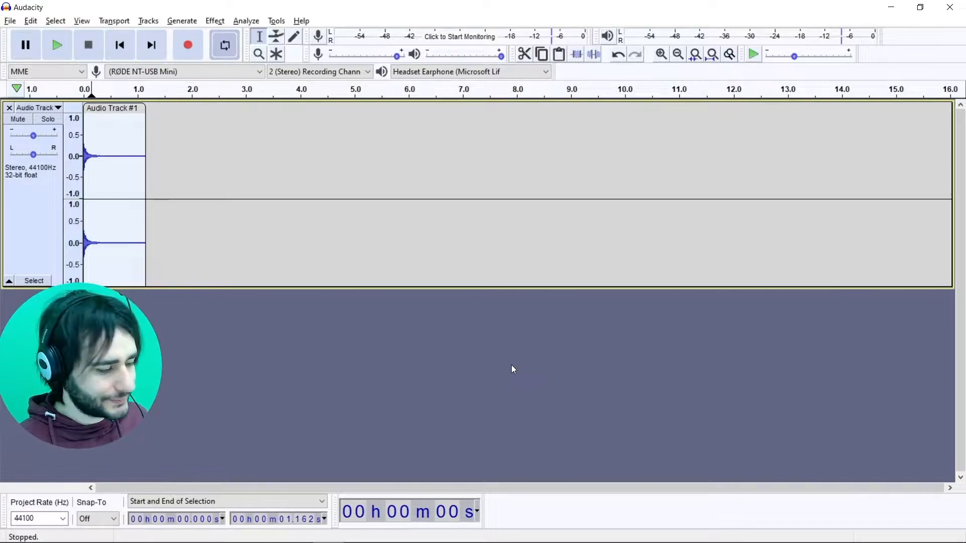
# - Record another plucked note and play it back to check it
pyautogui.click(187, 44)
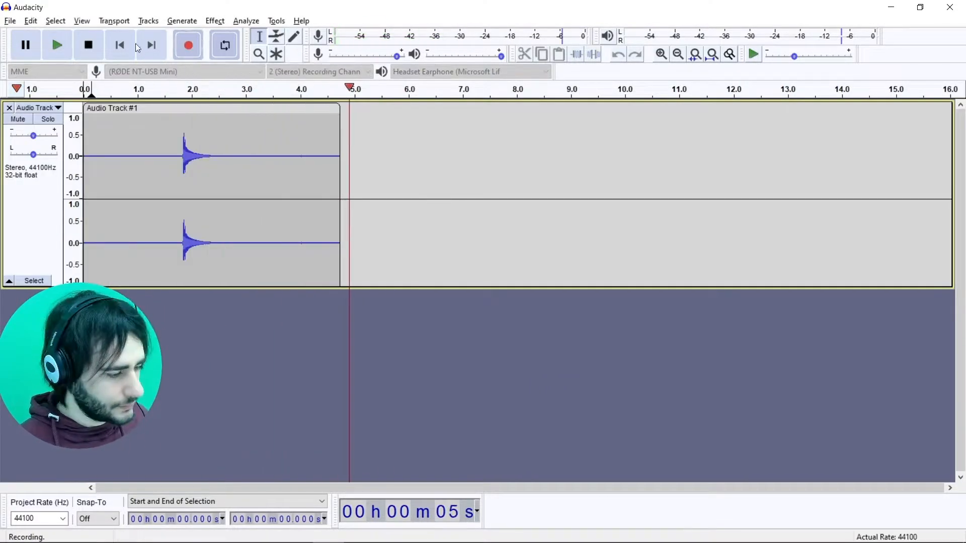
pyautogui.click(56, 45)
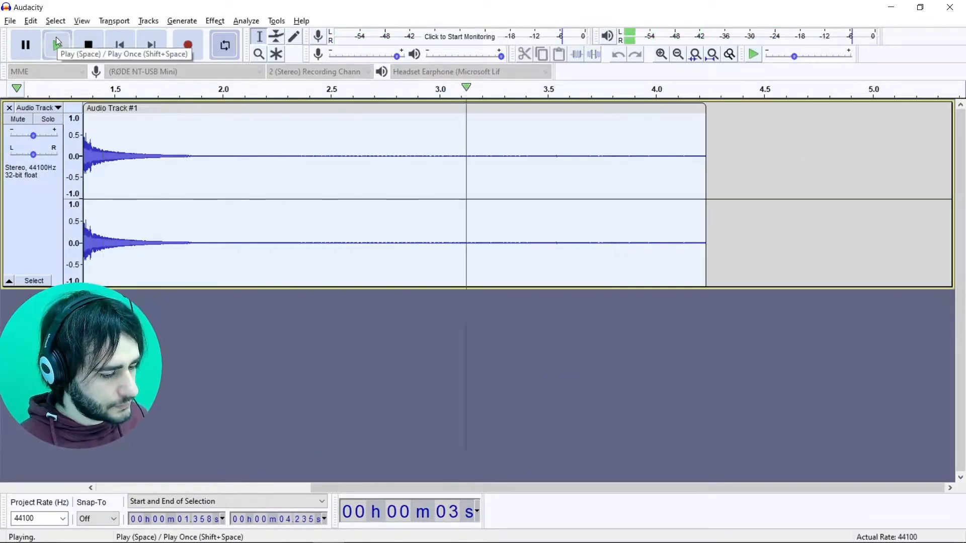
pyautogui.click(88, 44)
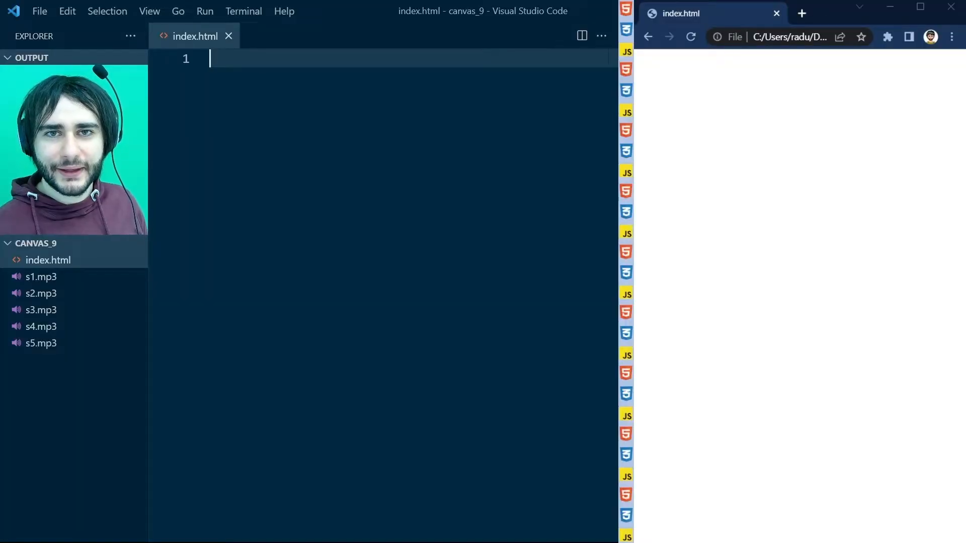
pyautogui.moveTo(40, 277)
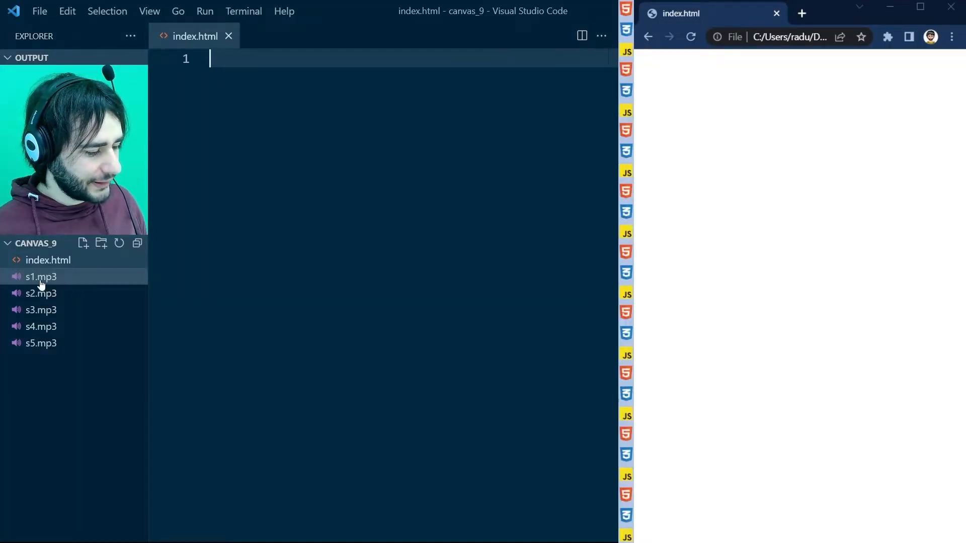
pyautogui.moveTo(55, 290)
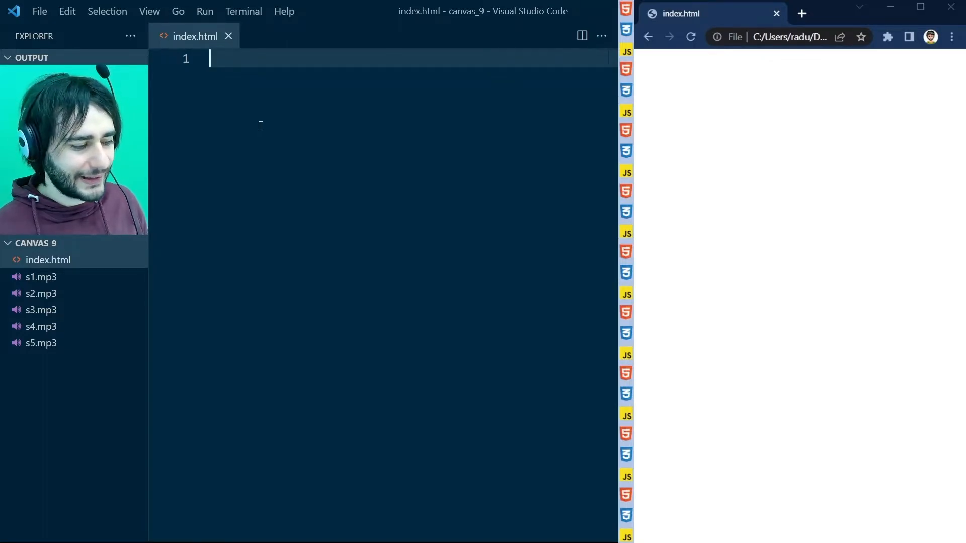
# - Type a <script></script> block into the empty index.html
pyautogui.write('<')
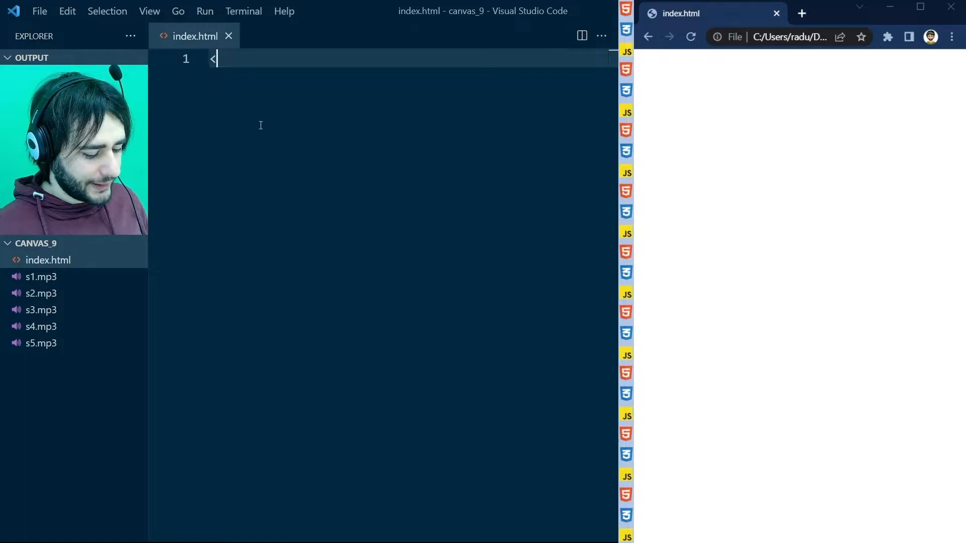
pyautogui.write('script>')
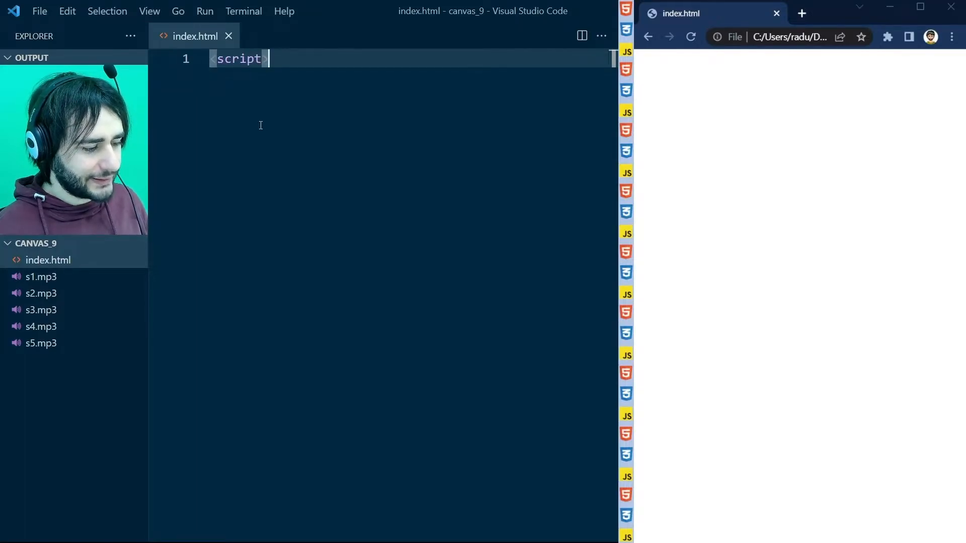
pyautogui.write('>')
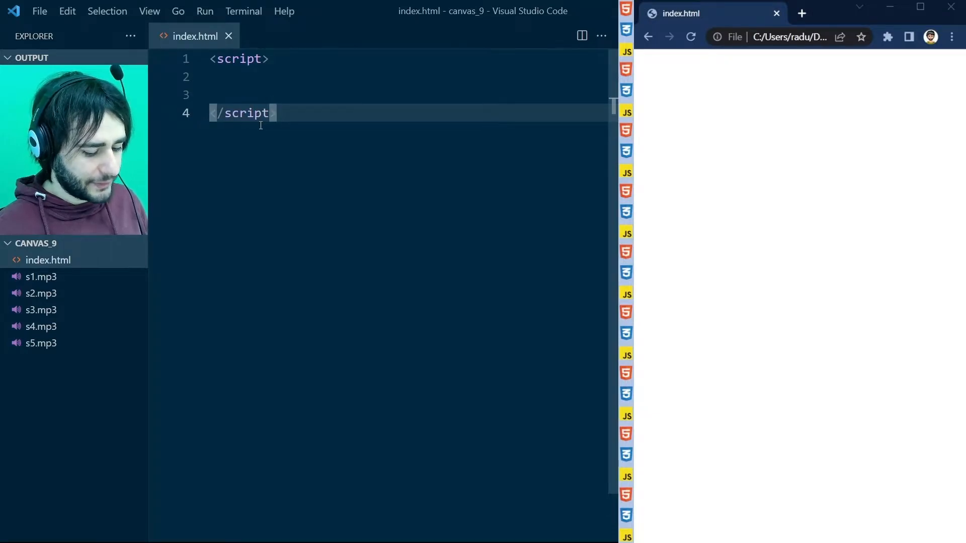
# - Declare const s1=new Audio("s1.mp3"); on a new line inside the script block
pyautogui.press('enter')
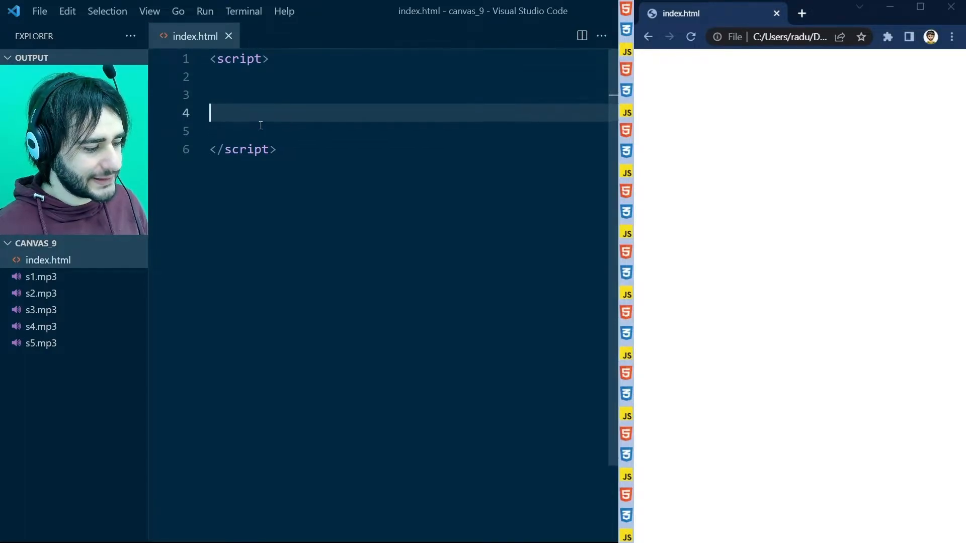
pyautogui.write('cons')
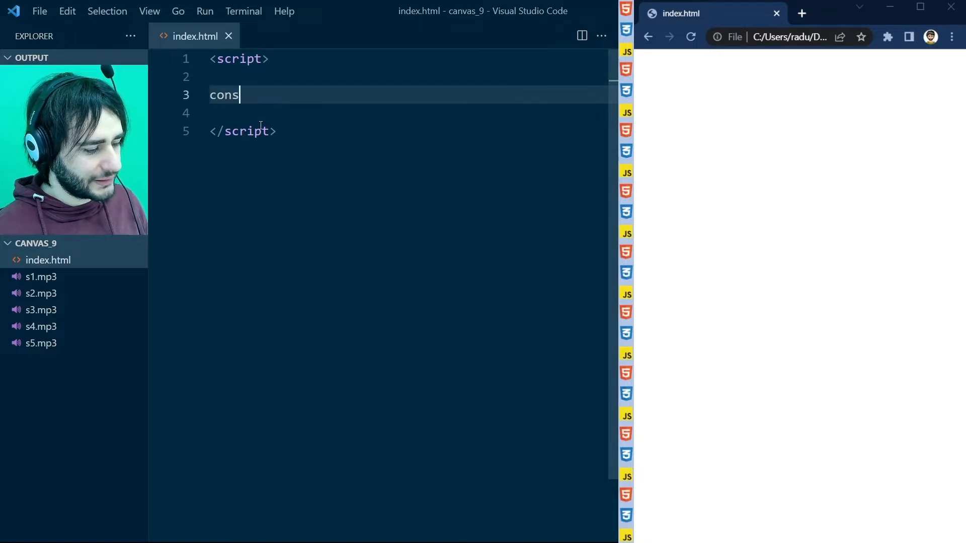
pyautogui.write('t s1=')
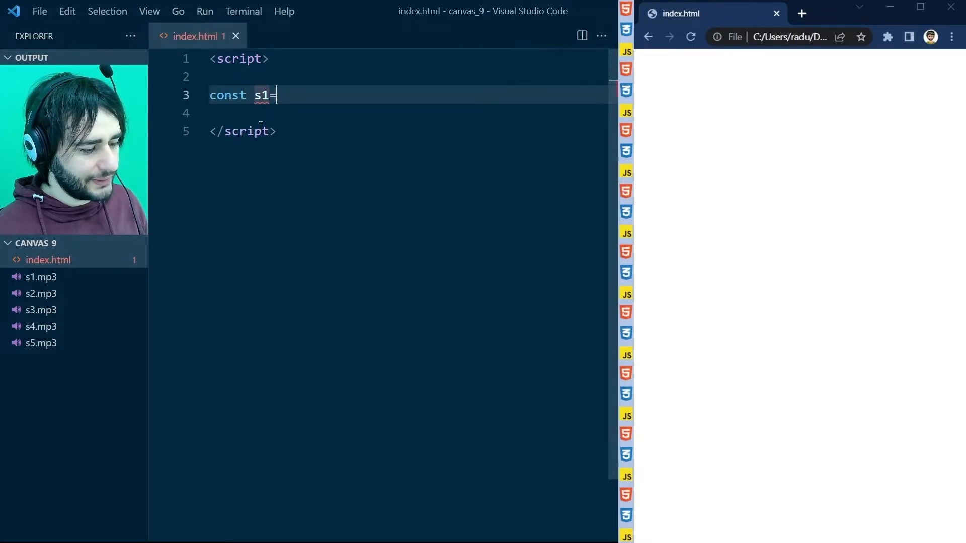
pyautogui.write('new Au')
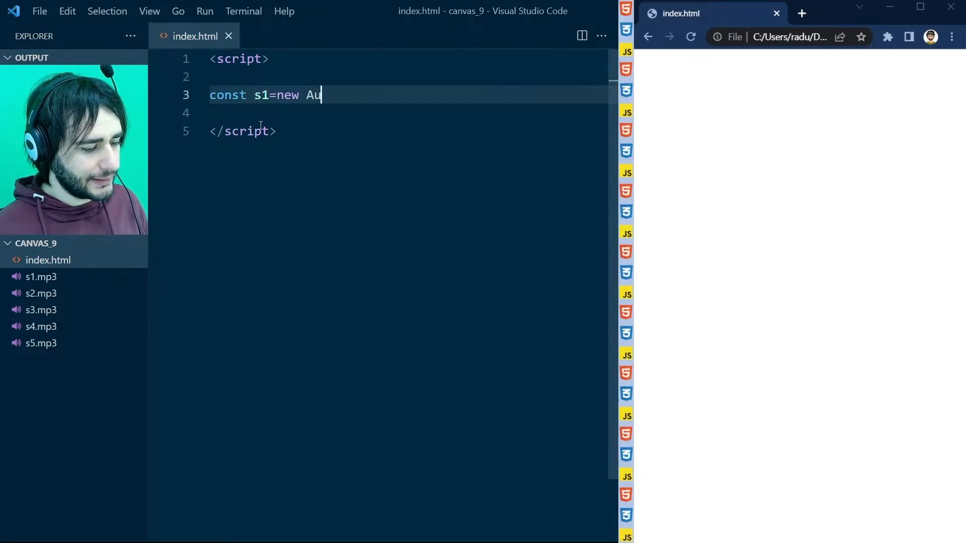
pyautogui.write('dio("s1')
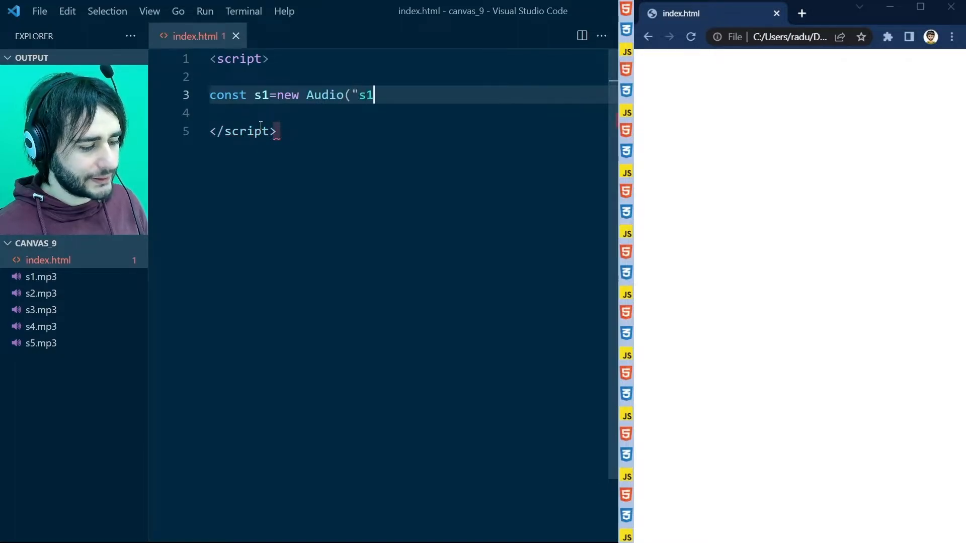
pyautogui.write('.mp3")')
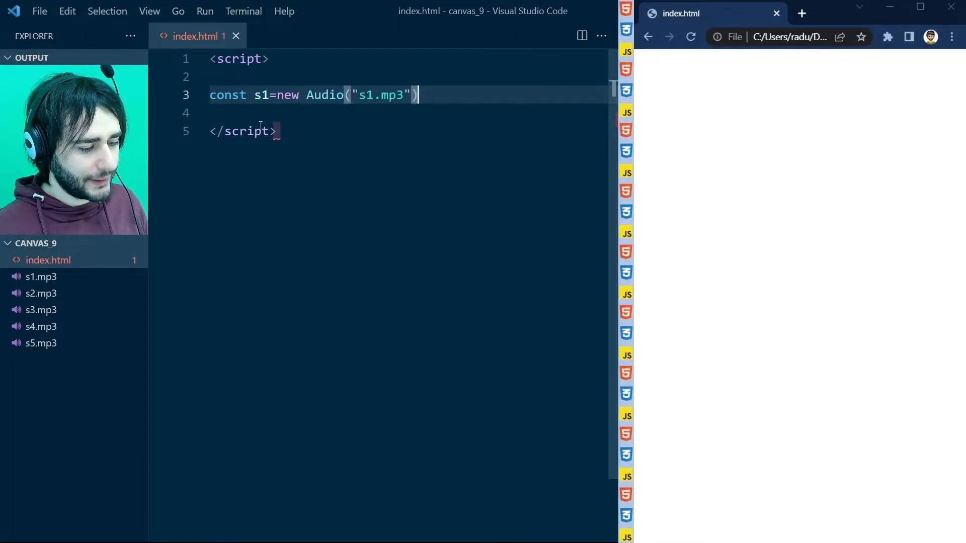
pyautogui.write(';')
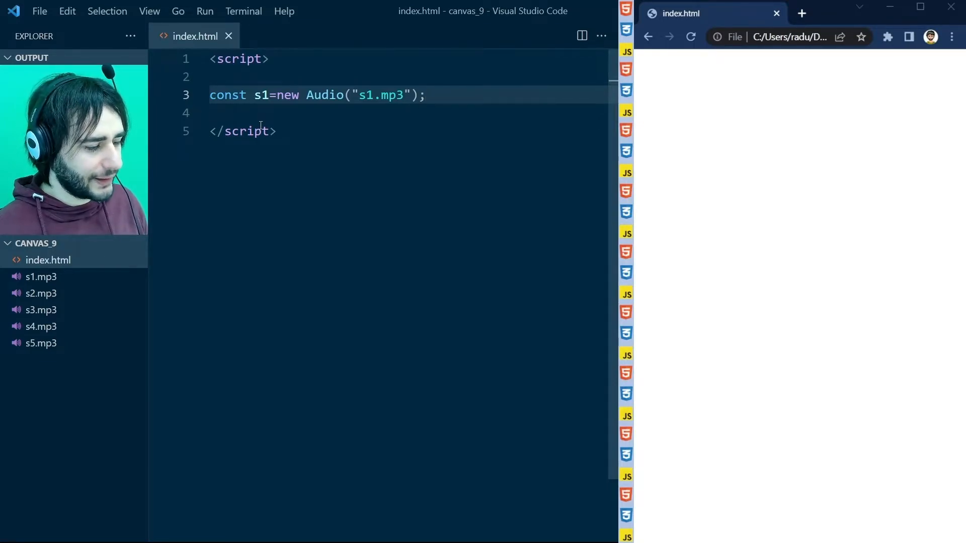
# - Add a document keydown listener with a function(info) handler
pyautogui.write('docu')
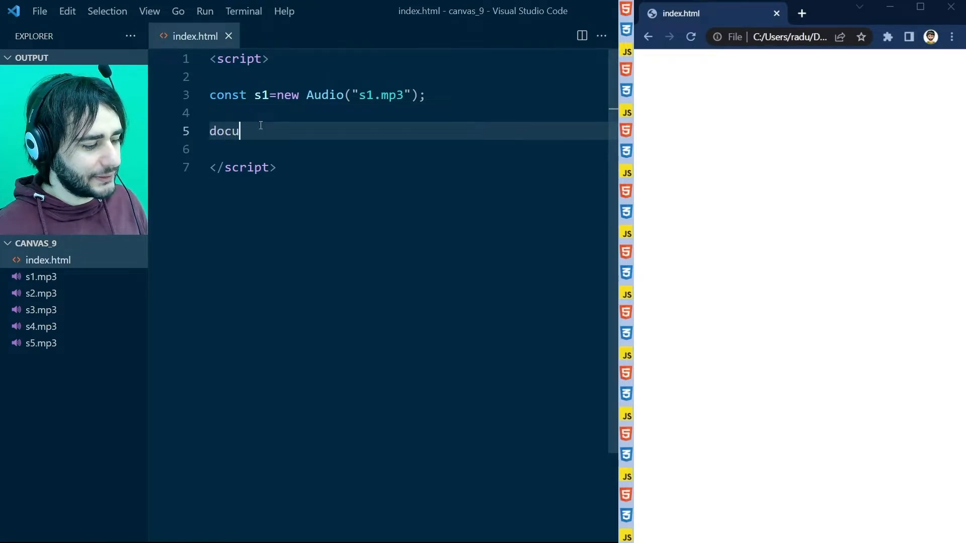
pyautogui.write('ment.addEve')
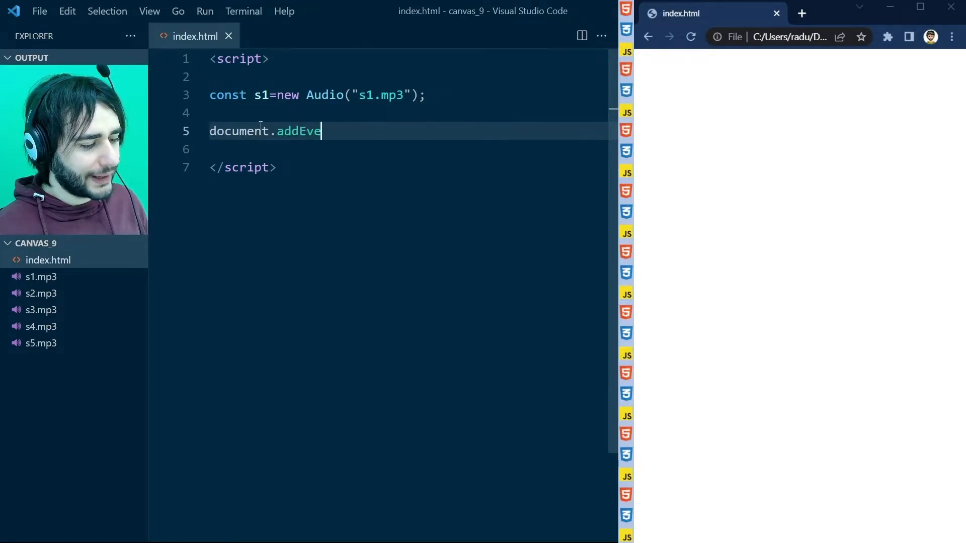
pyautogui.write('ntListen')
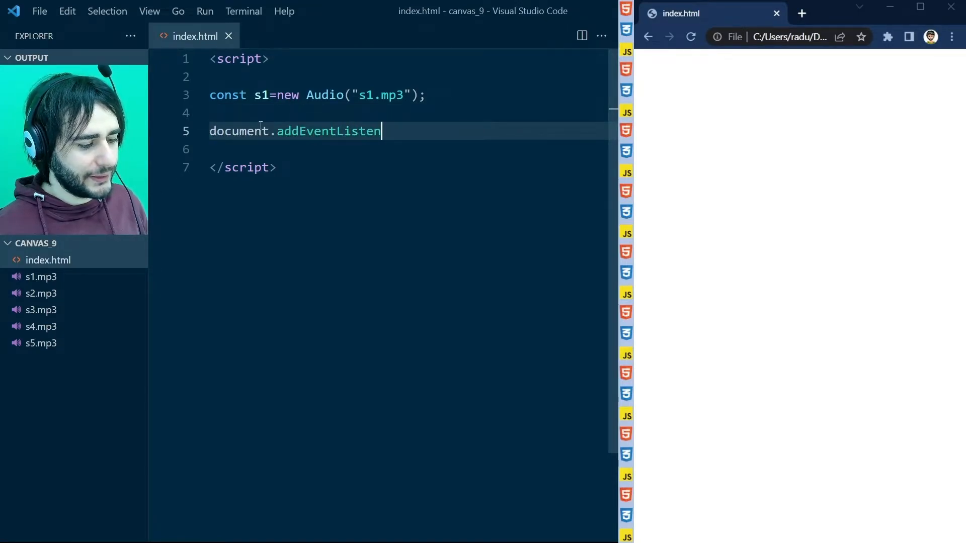
pyautogui.write('er(')
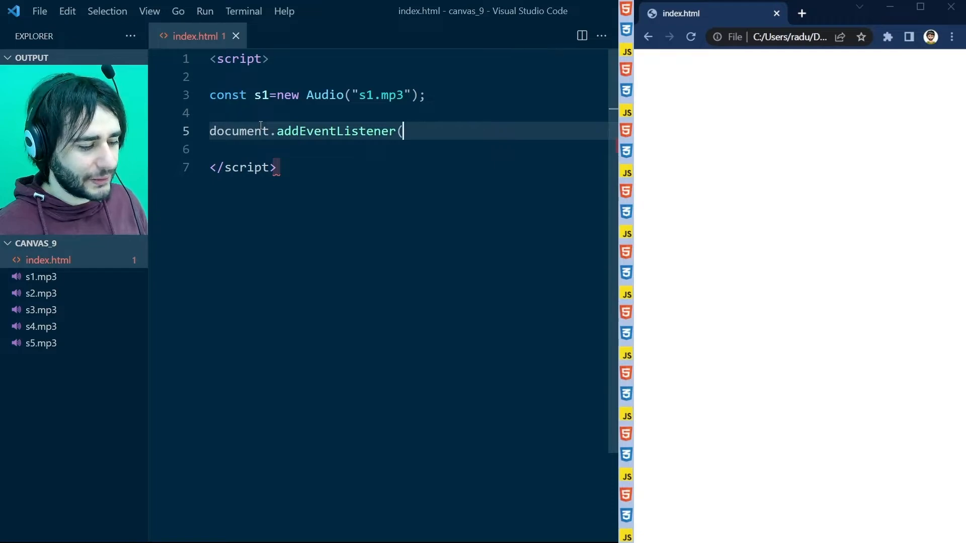
pyautogui.write("'key")
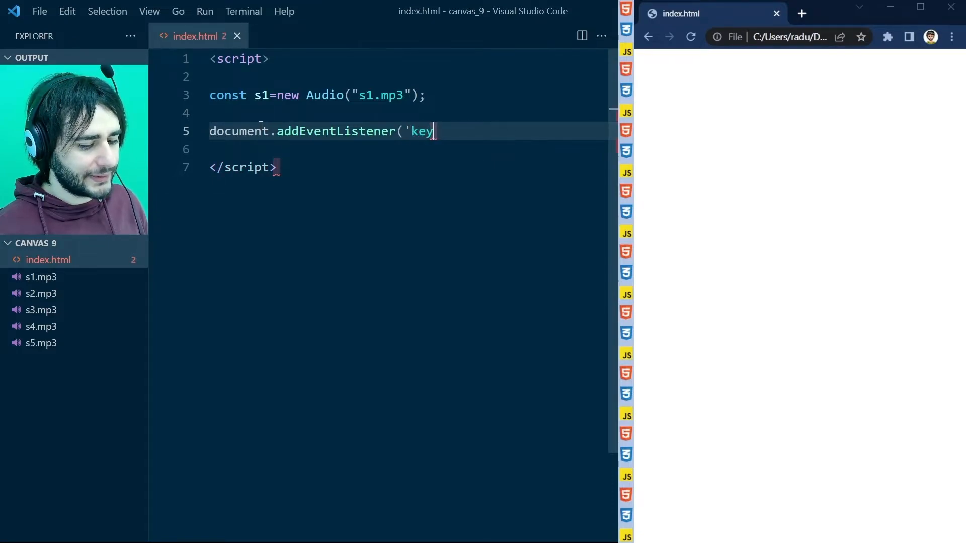
pyautogui.write("down',f")
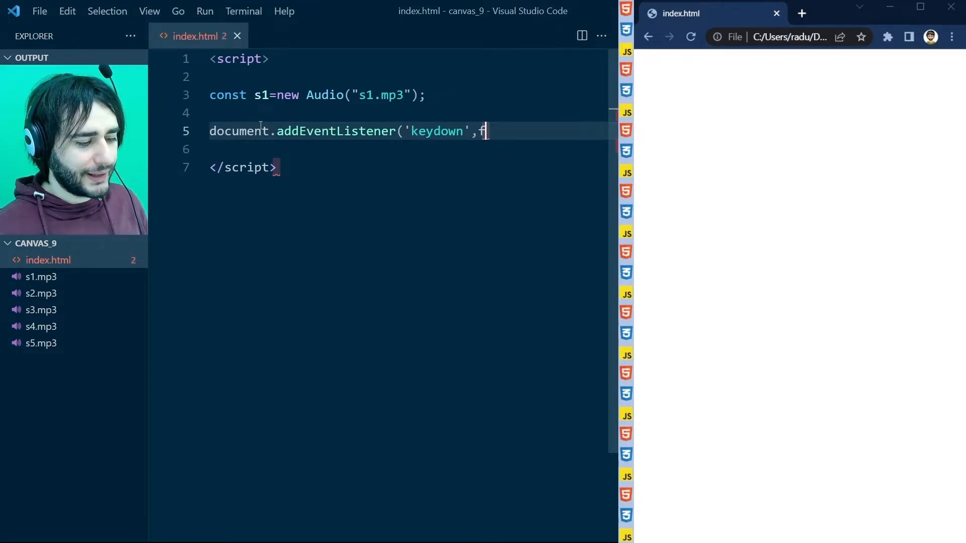
pyautogui.write('unction(')
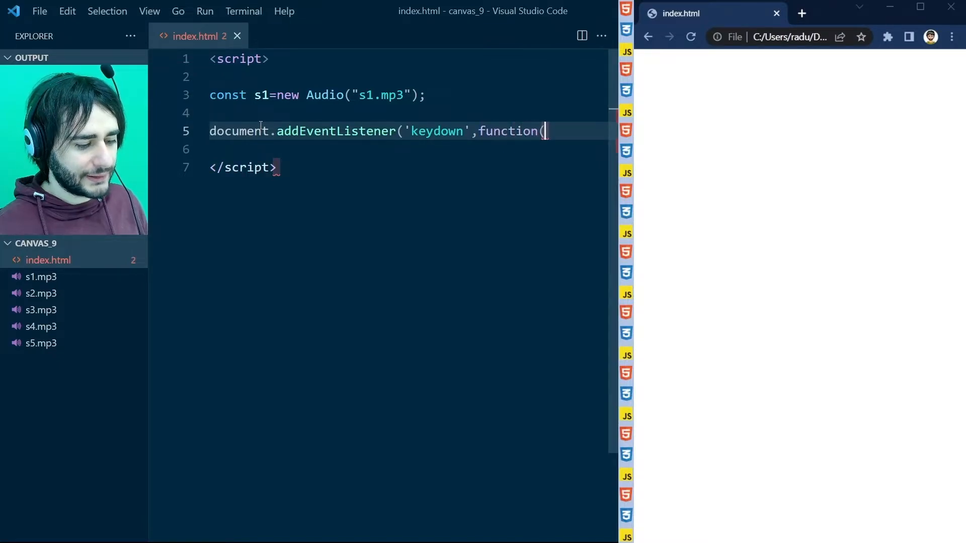
pyautogui.write('info){')
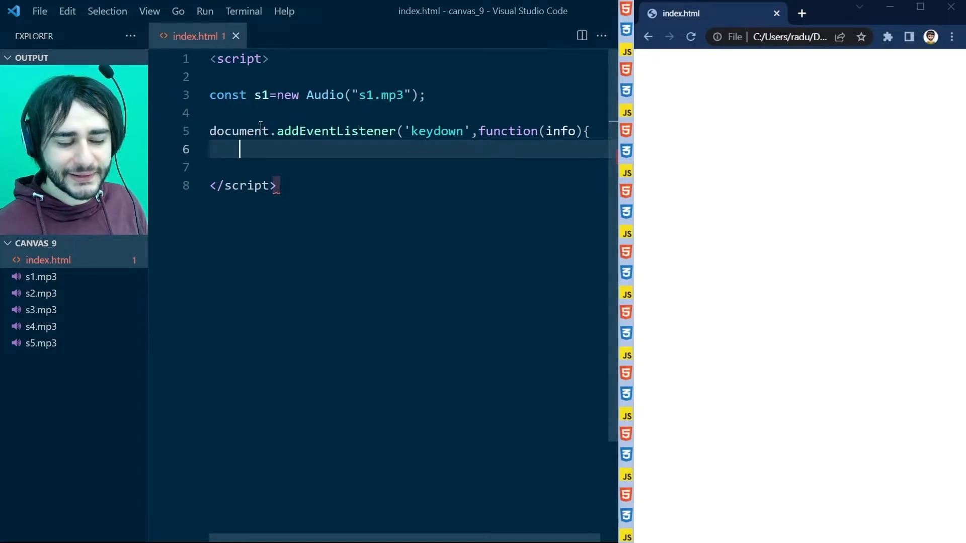
# - Inside the handler, play s1 when info.code equals "Digit1"
pyautogui.write('if(info')
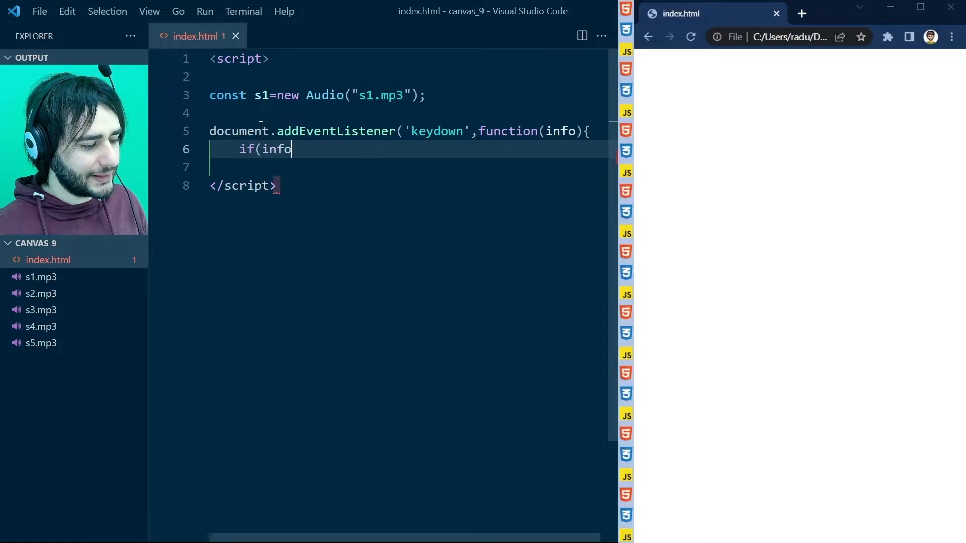
pyautogui.write('.code')
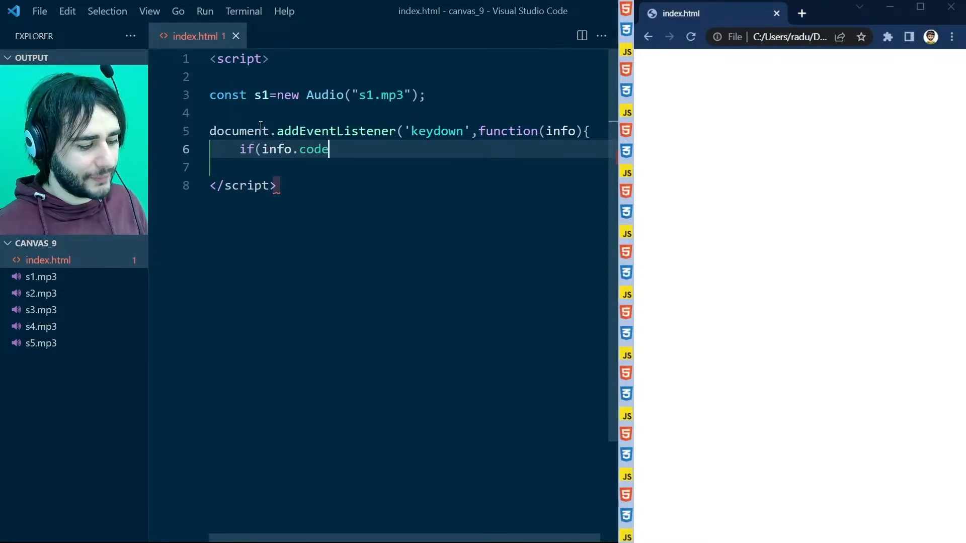
pyautogui.write('==')
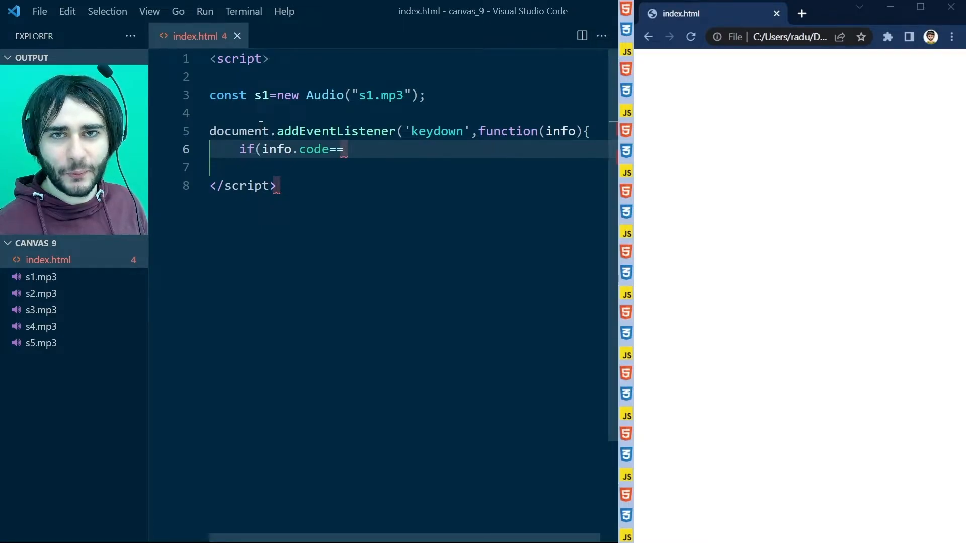
pyautogui.write('"Di')
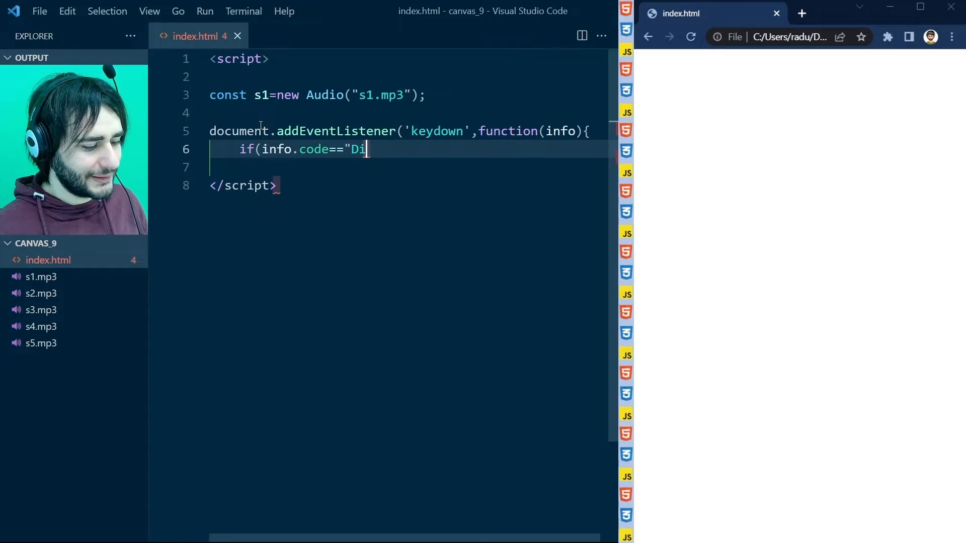
pyautogui.write('git1"){')
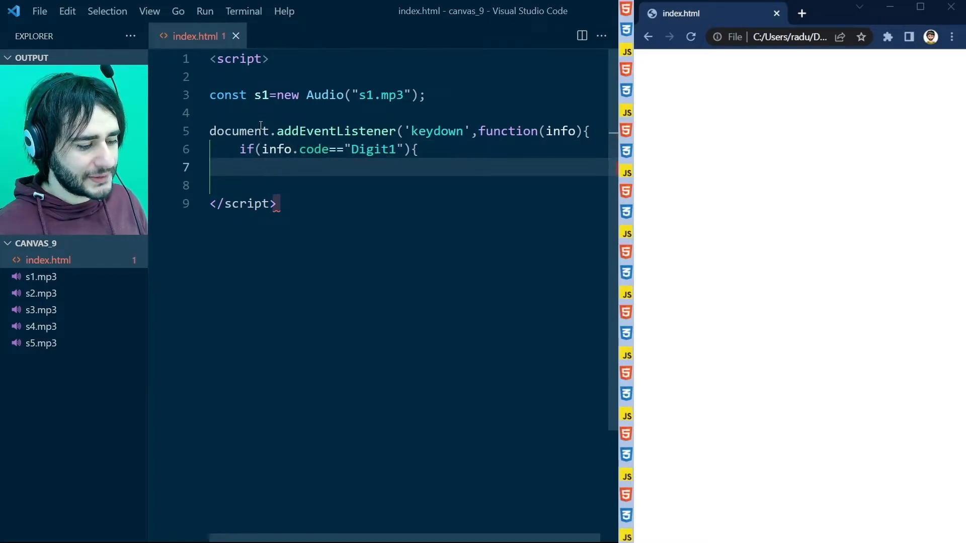
pyautogui.write('s1.pl')
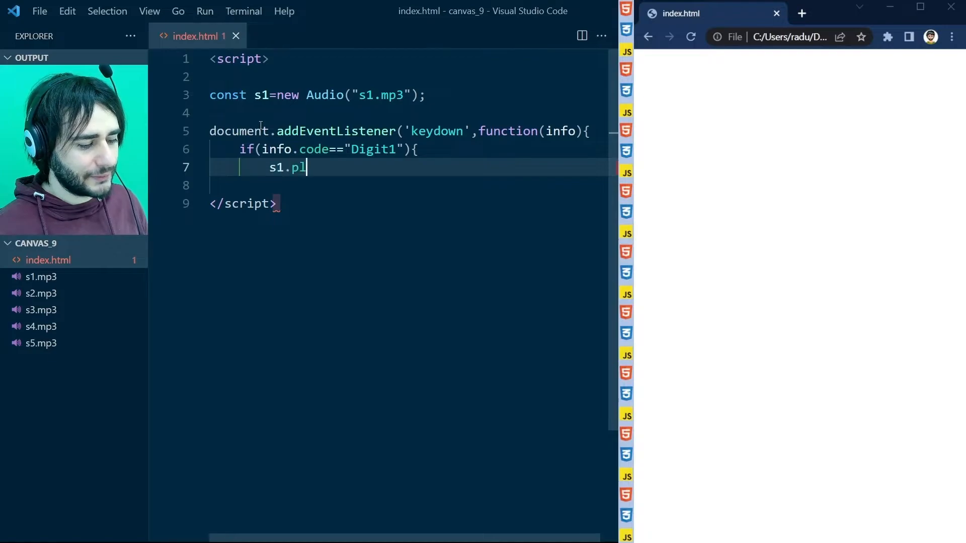
pyautogui.write('ay();')
pyautogui.write('}')
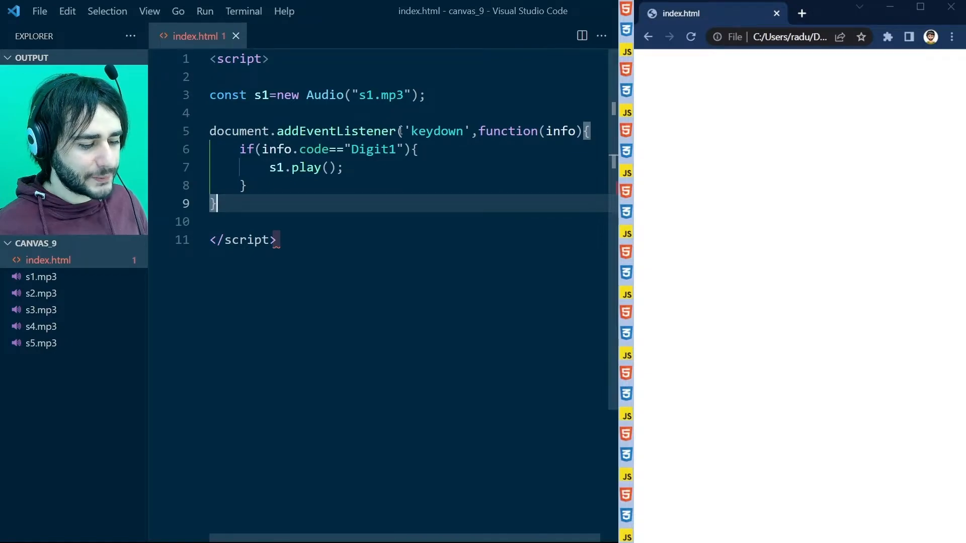
pyautogui.write(');')
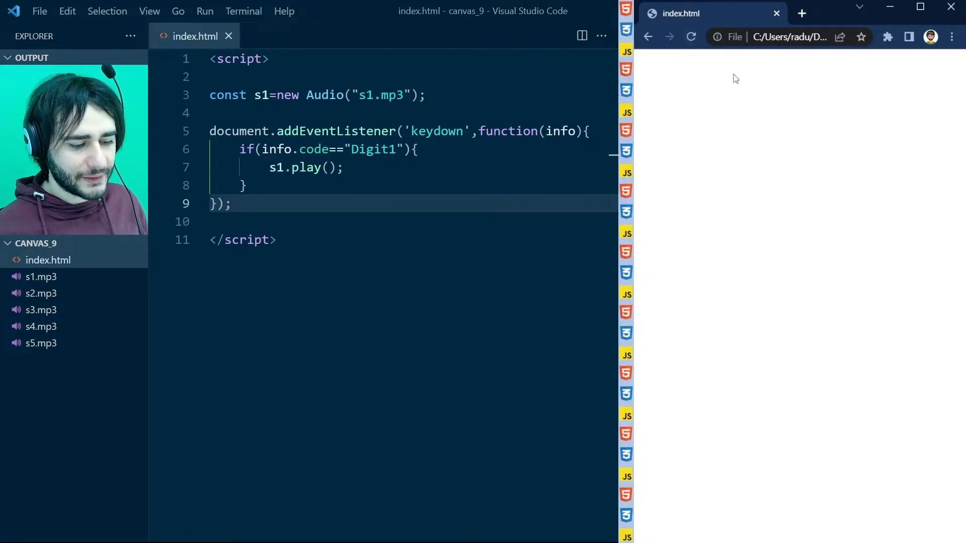
pyautogui.moveTo(751, 94)
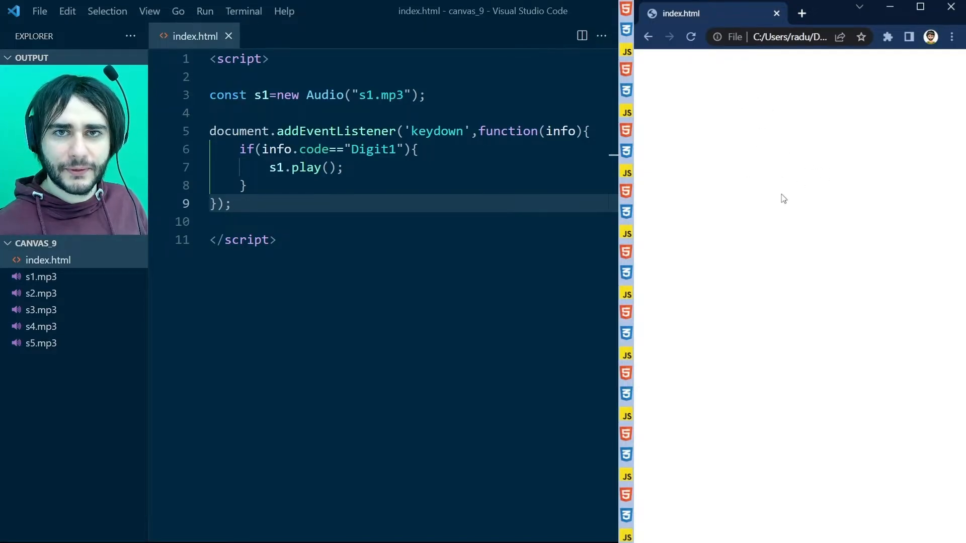
pyautogui.moveTo(712, 146)
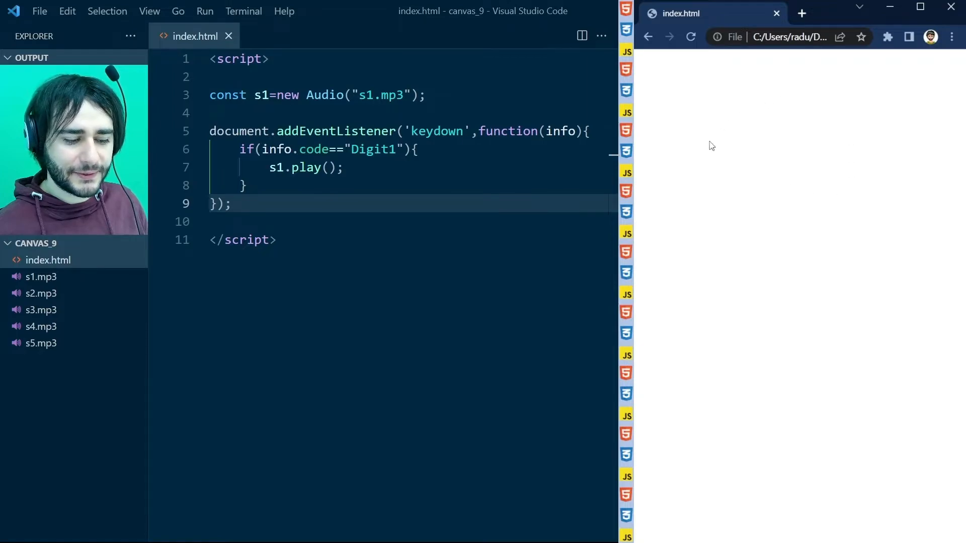
pyautogui.moveTo(769, 166)
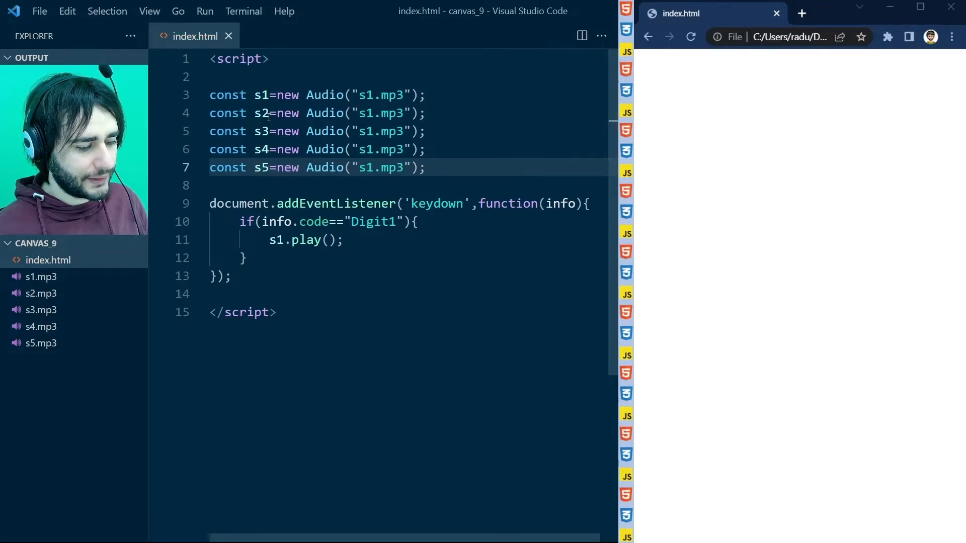
# - Duplicate the const line and if block, renaming copies for s2 through s5
pyautogui.write('2')
pyautogui.write('5')
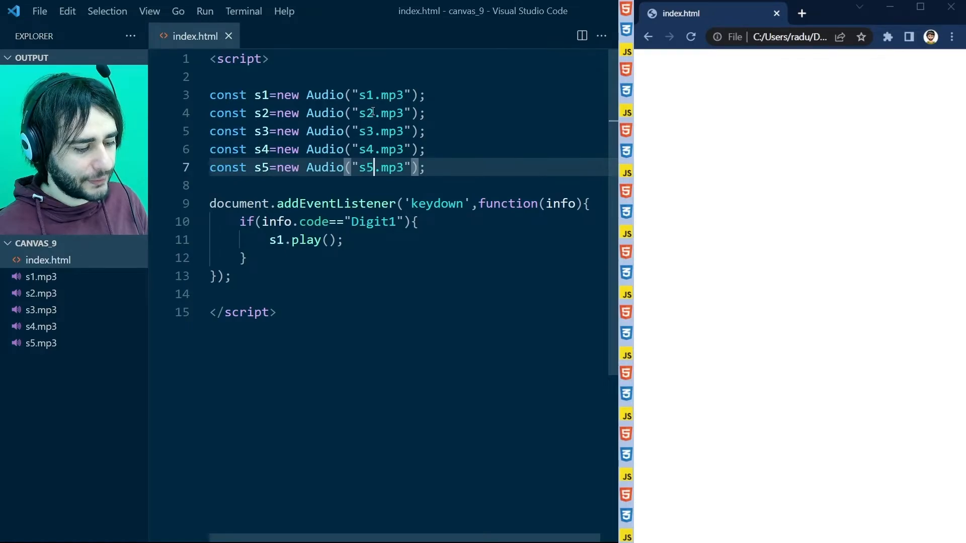
pyautogui.moveTo(256, 260)
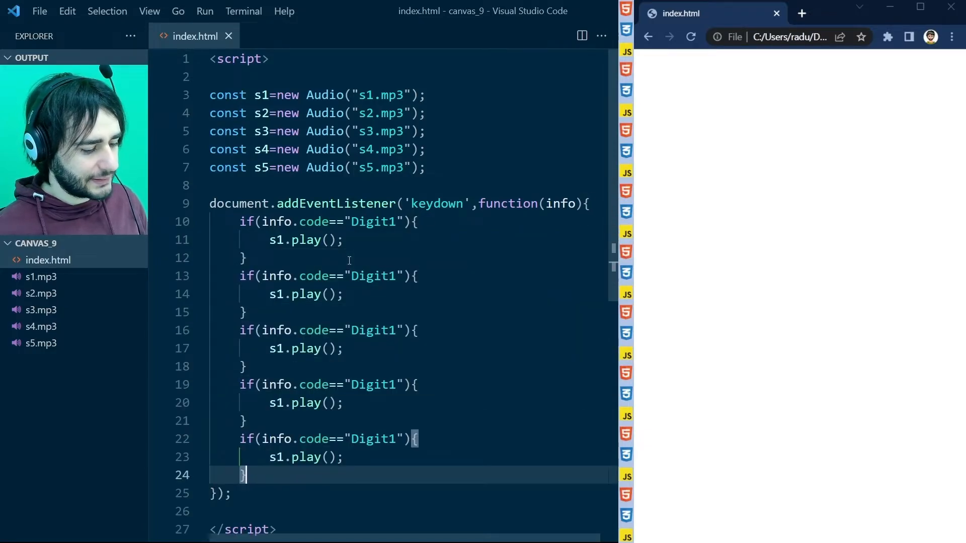
pyautogui.write('2')
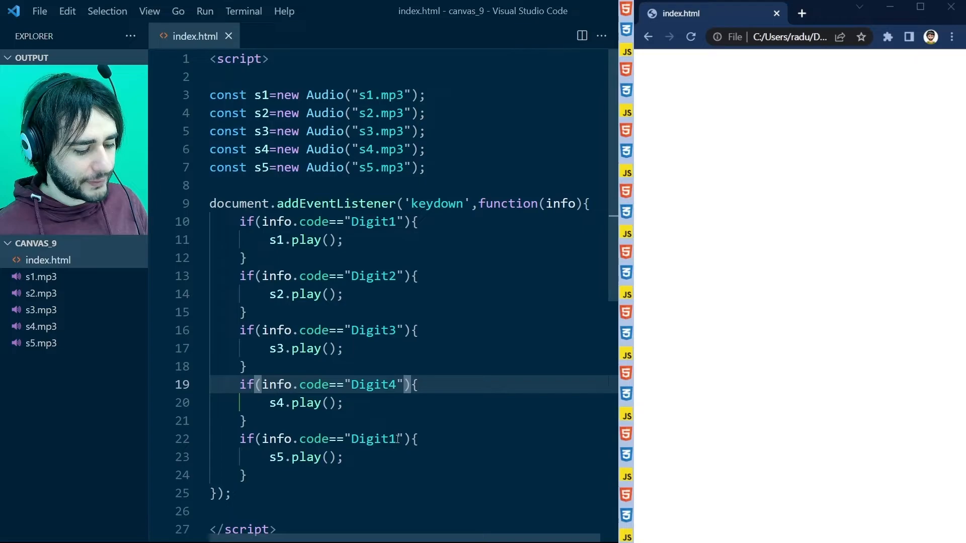
pyautogui.write('5')
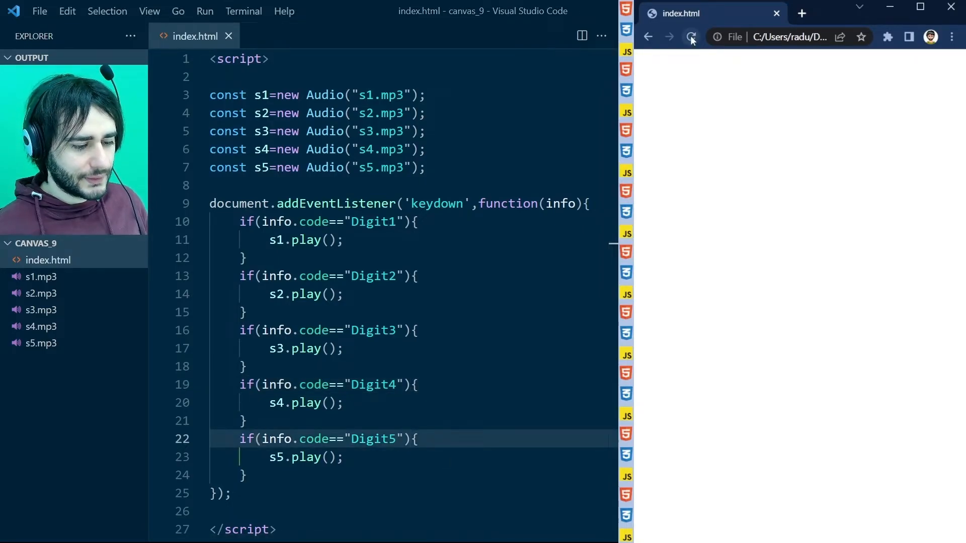
pyautogui.click(692, 37)
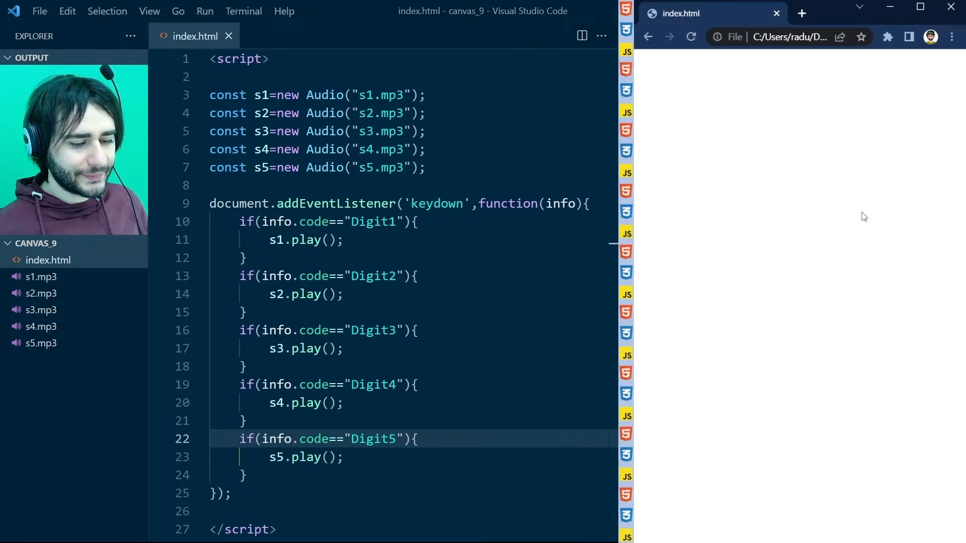
pyautogui.moveTo(903, 301)
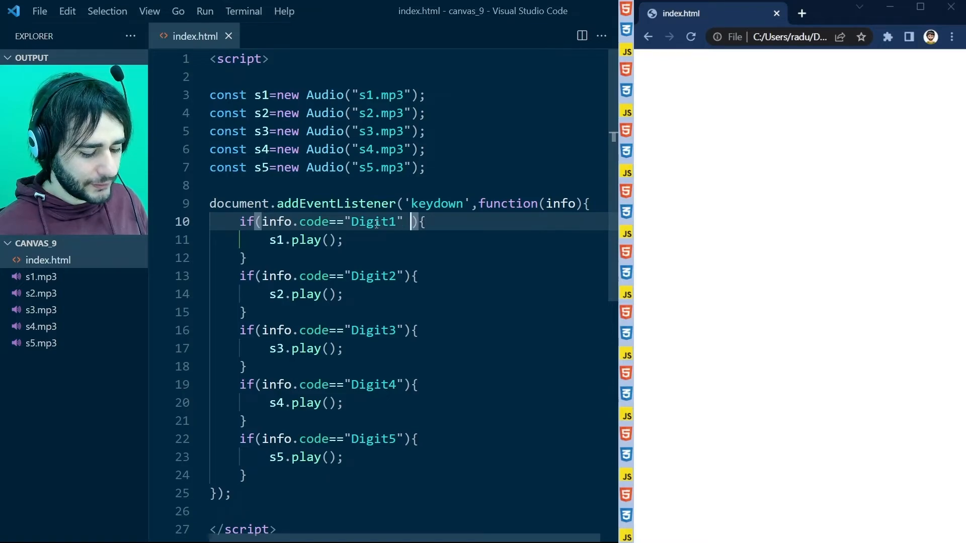
# - Append || info.code=="NumpadN" to each Digit1–Digit5 condition
pyautogui.write('||')
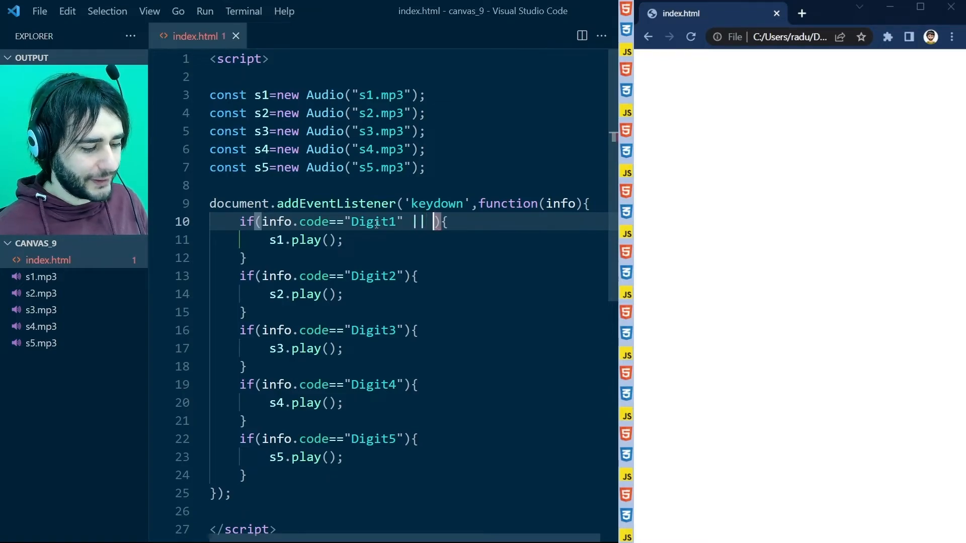
pyautogui.write('info.code=="Num')
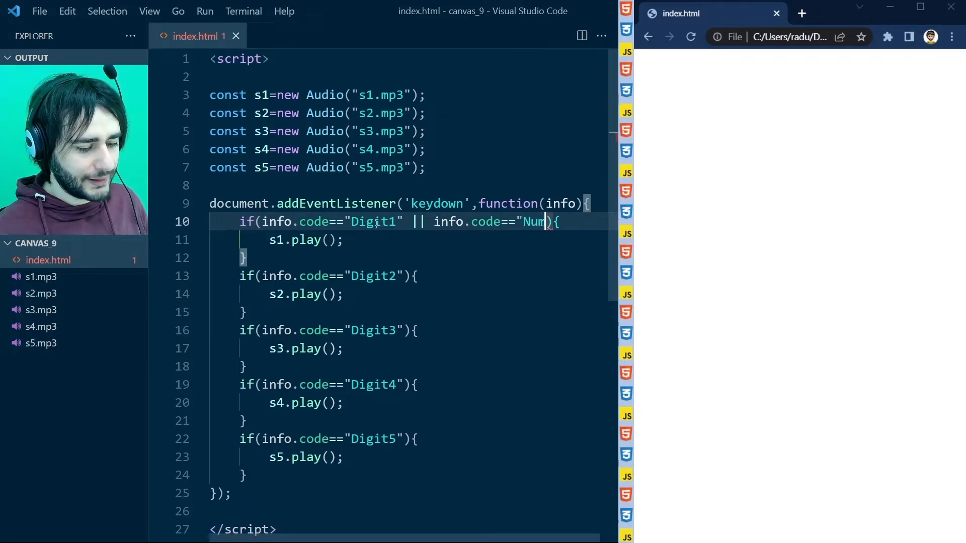
pyautogui.write('pad1"')
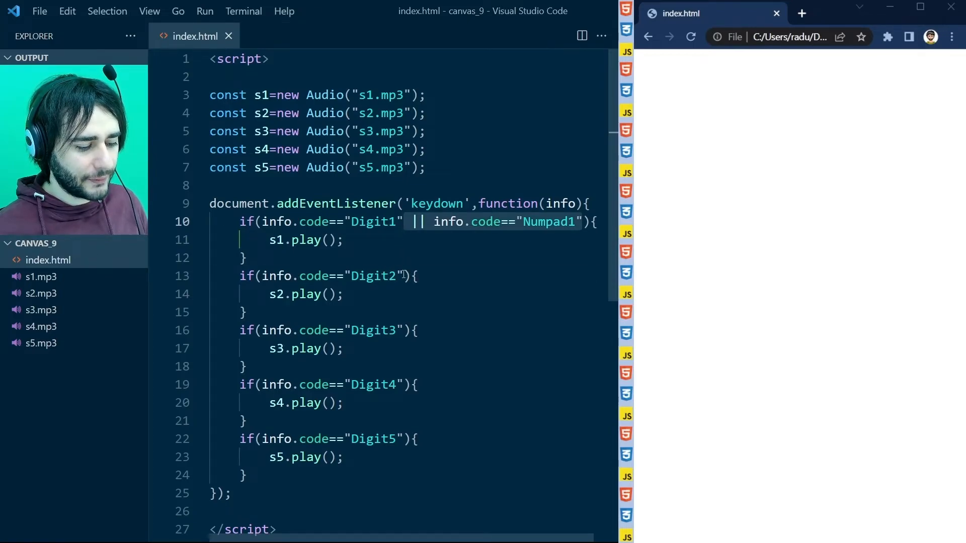
pyautogui.write('|| info.code=="Numpad1"')
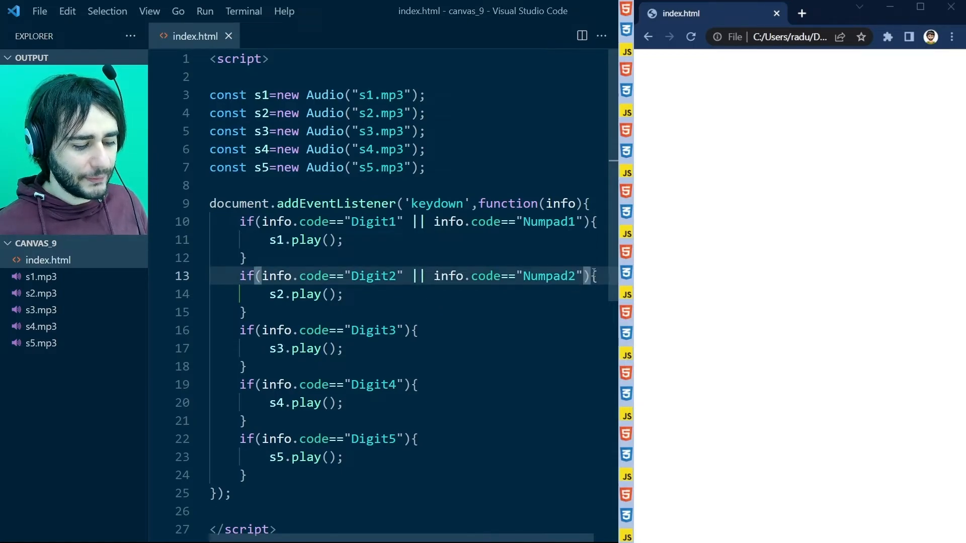
pyautogui.click(404, 330)
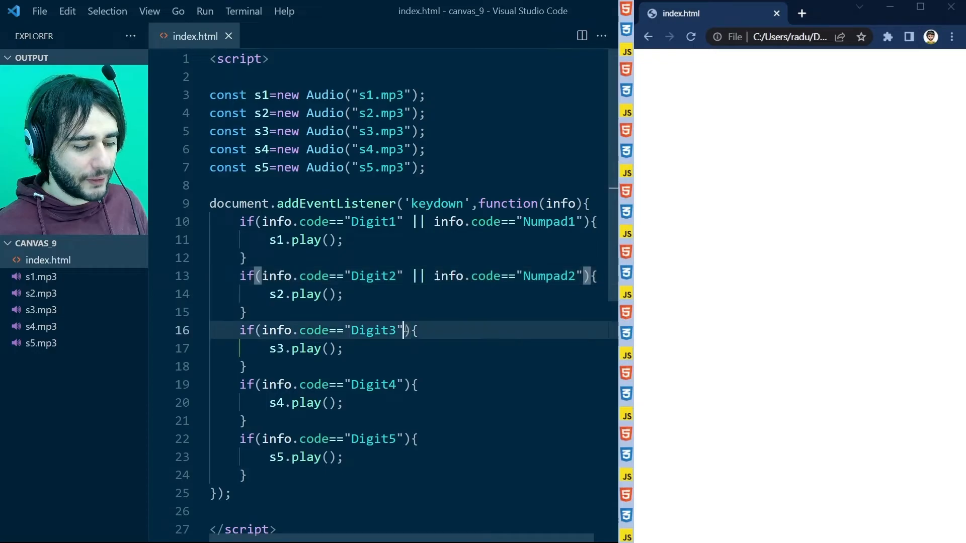
pyautogui.write('|| info.code=="Numpad1"')
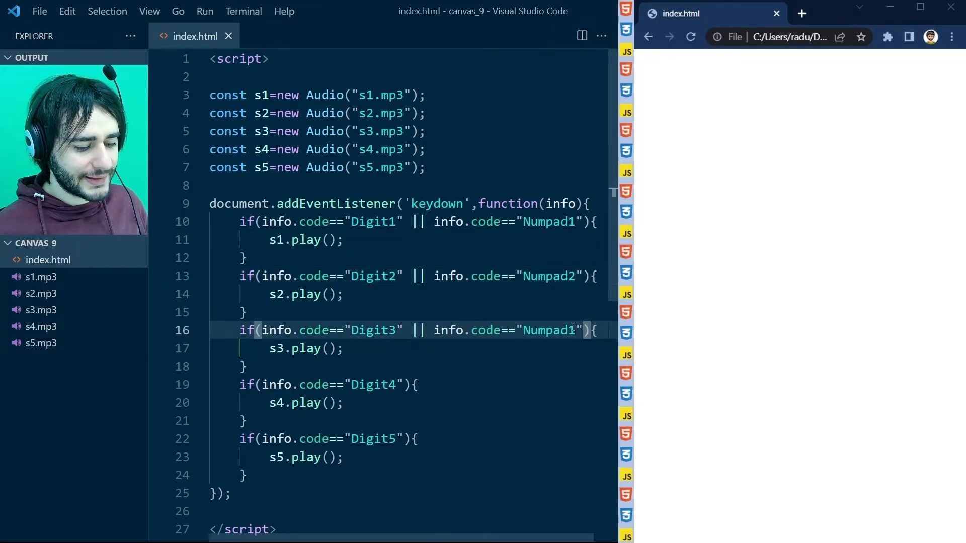
pyautogui.write('3')
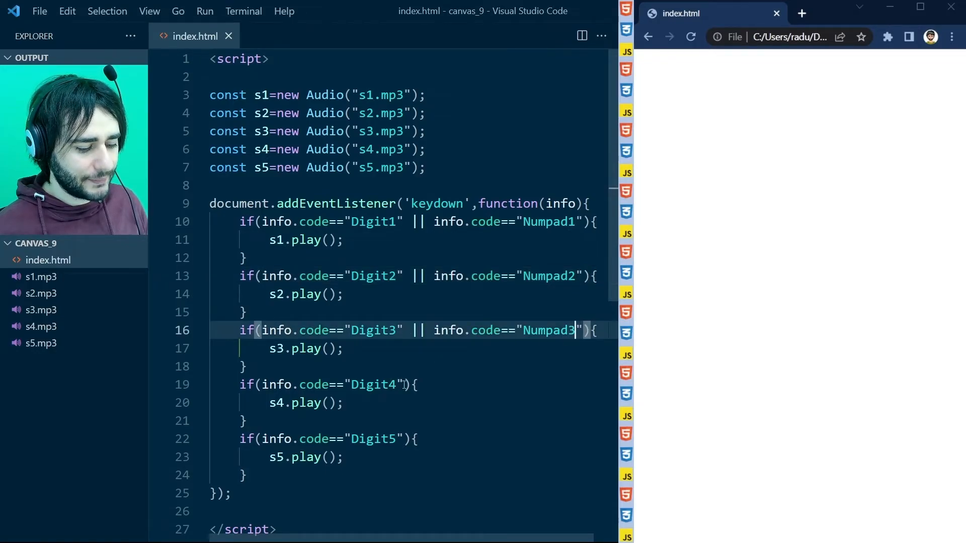
pyautogui.write('|| info.code=="Numpad1"')
pyautogui.click(407, 439)
pyautogui.write(' || info.code=="Numpad5"')
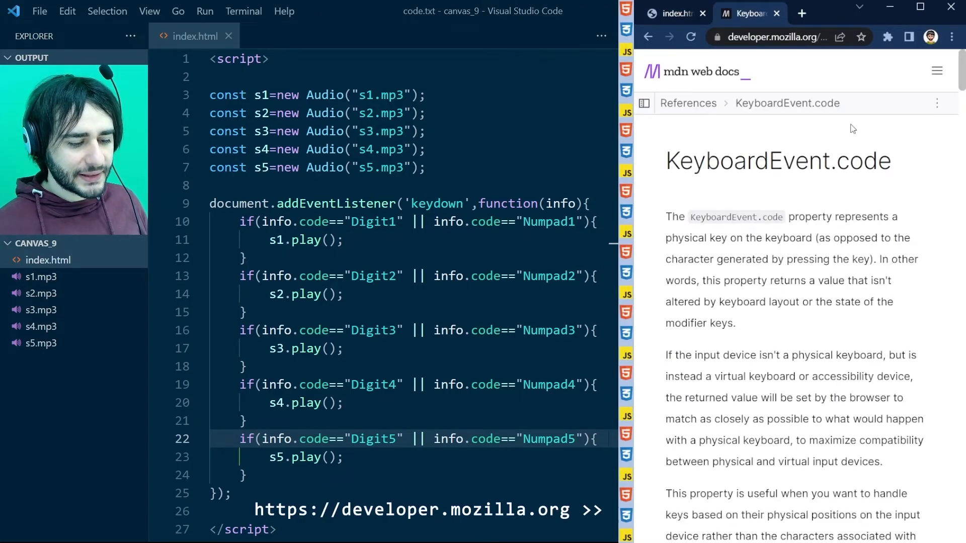
# - Scroll the MDN KeyboardEvent.code page and focus its live example output
pyautogui.scroll(-3)
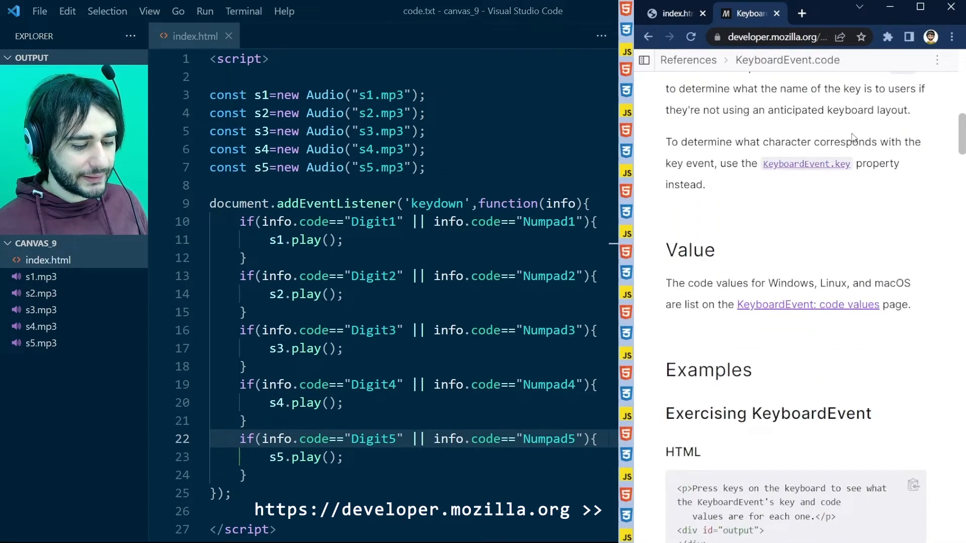
pyautogui.scroll(-3)
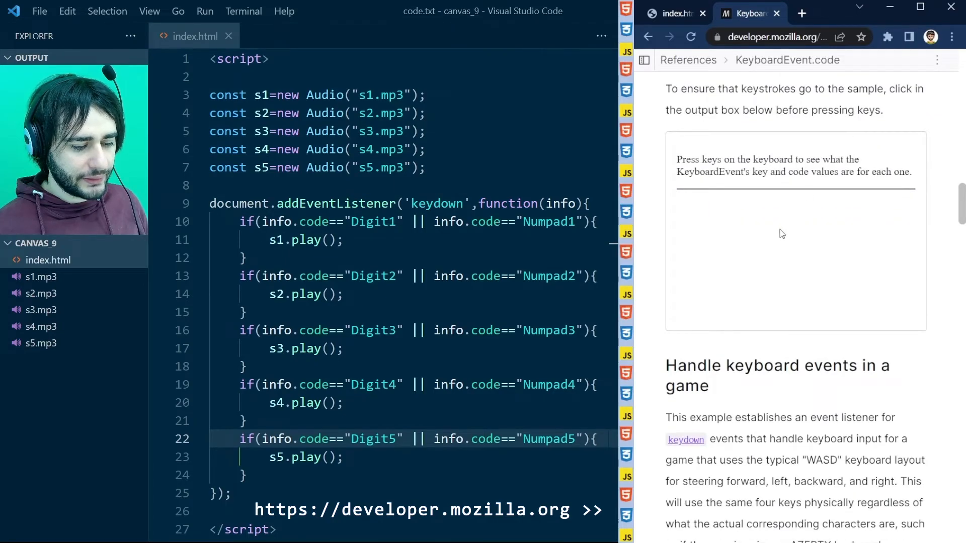
pyautogui.moveTo(804, 278)
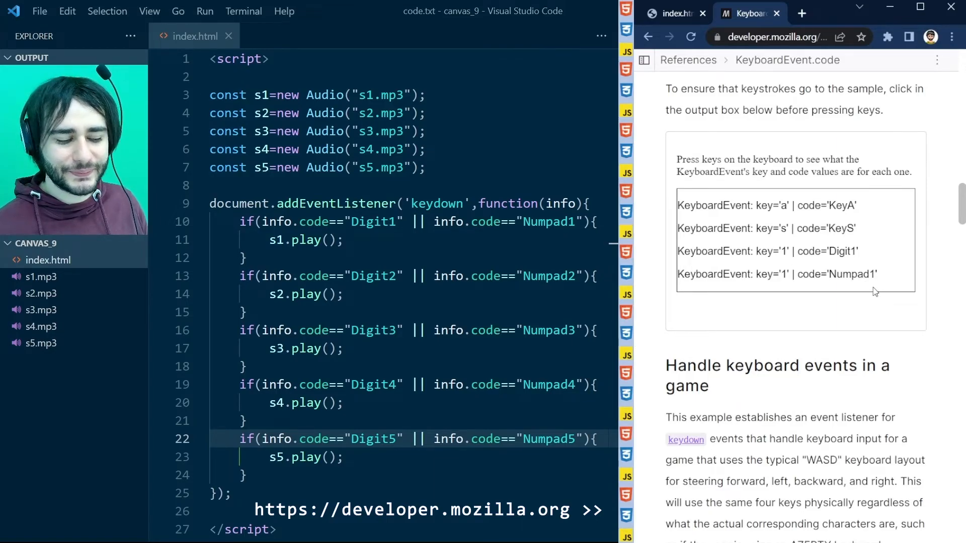
pyautogui.click(776, 13)
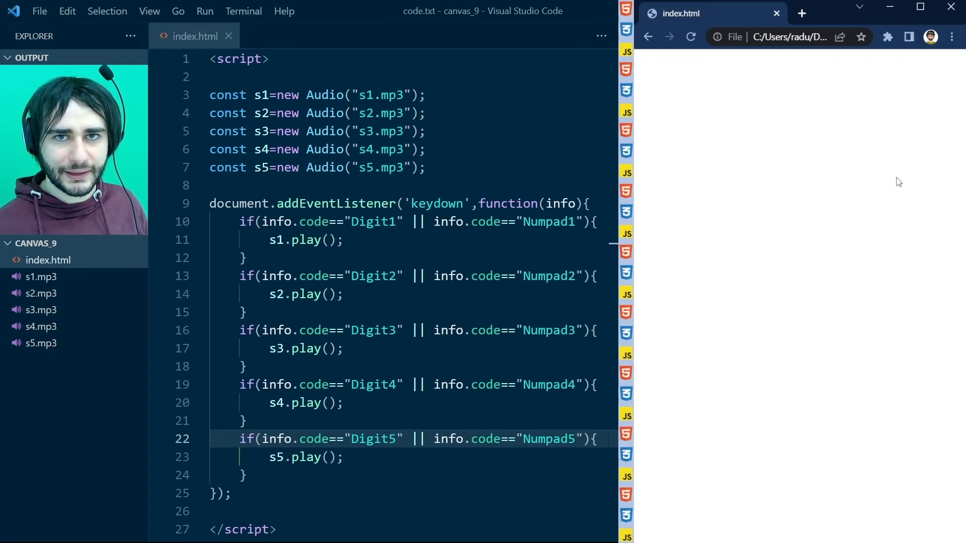
pyautogui.moveTo(746, 188)
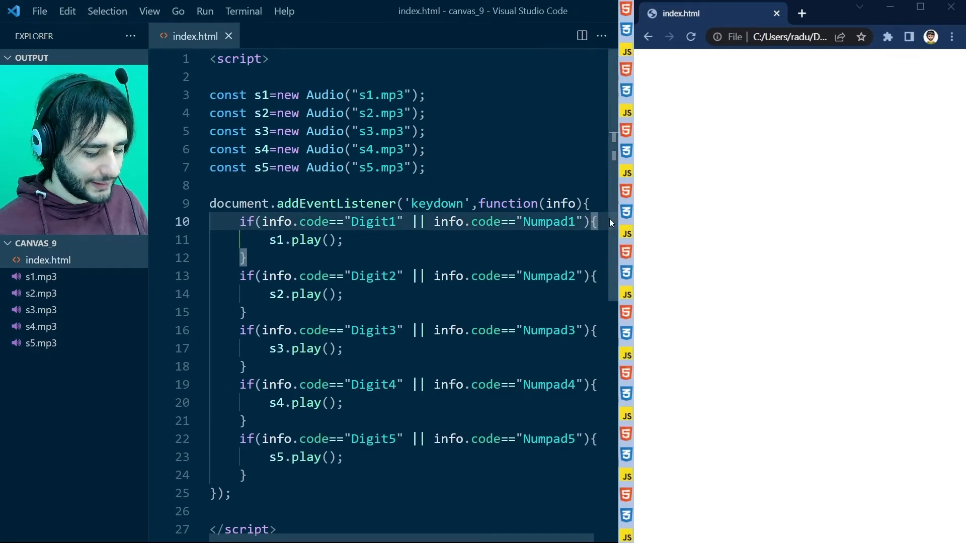
# - Add s1.currentTime=0; before s1.play() in the Digit1 block
pyautogui.write('s1')
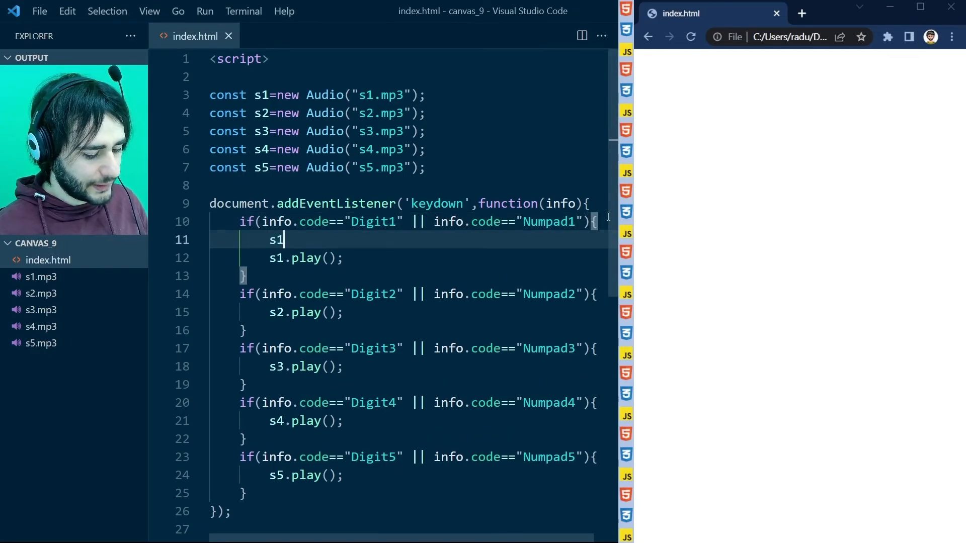
pyautogui.write('.currentTime')
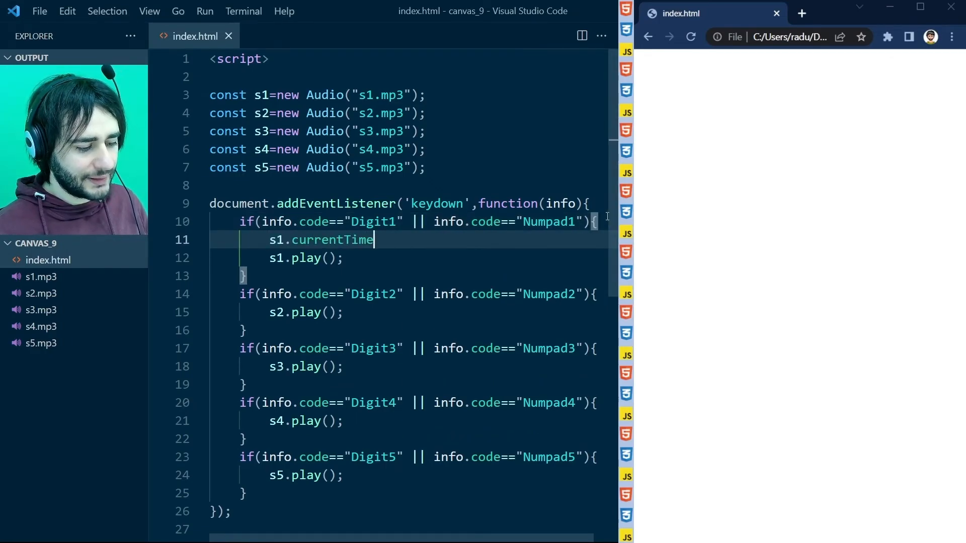
pyautogui.write('=0;')
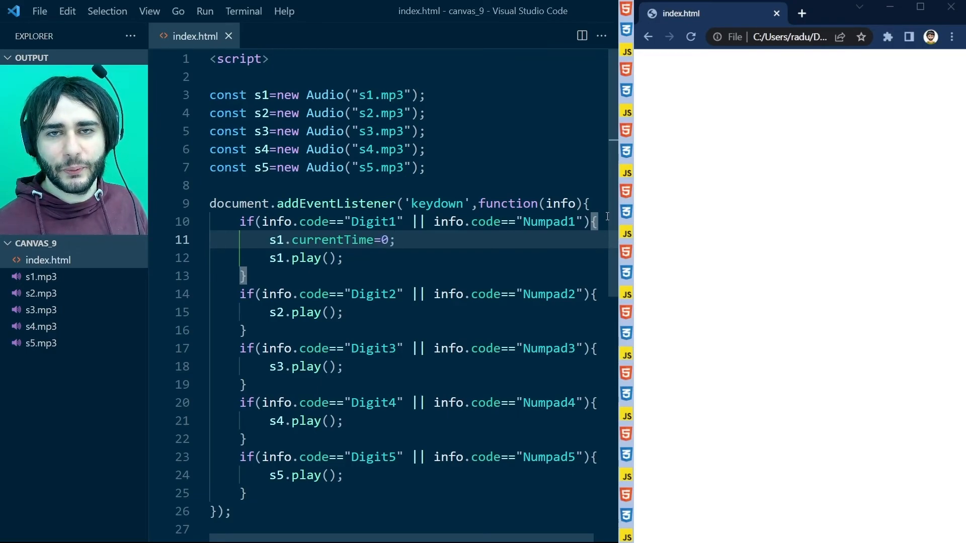
pyautogui.moveTo(612, 238)
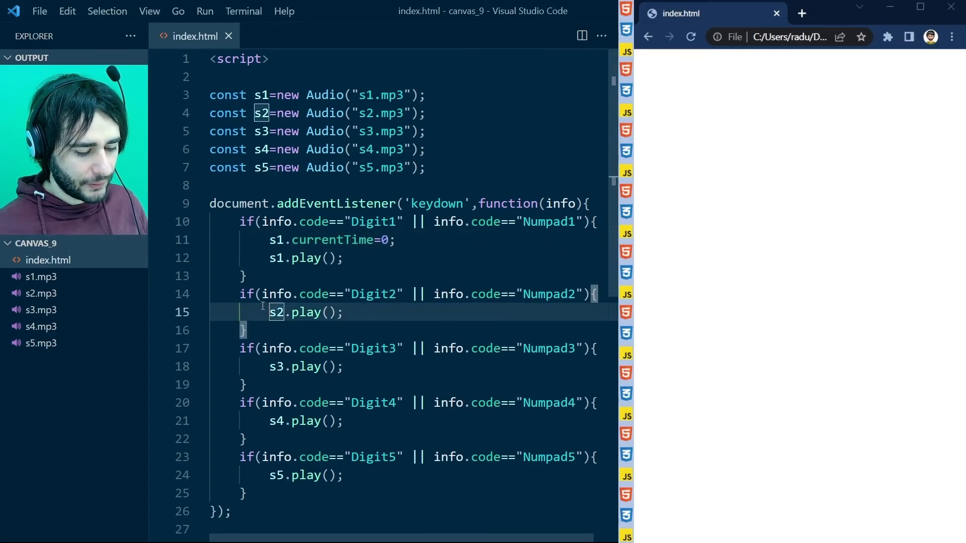
# - Paste the currentTime=0 reset into the remaining key blocks, renaming it for s2–s4
pyautogui.write('s1.currentTime=0;')
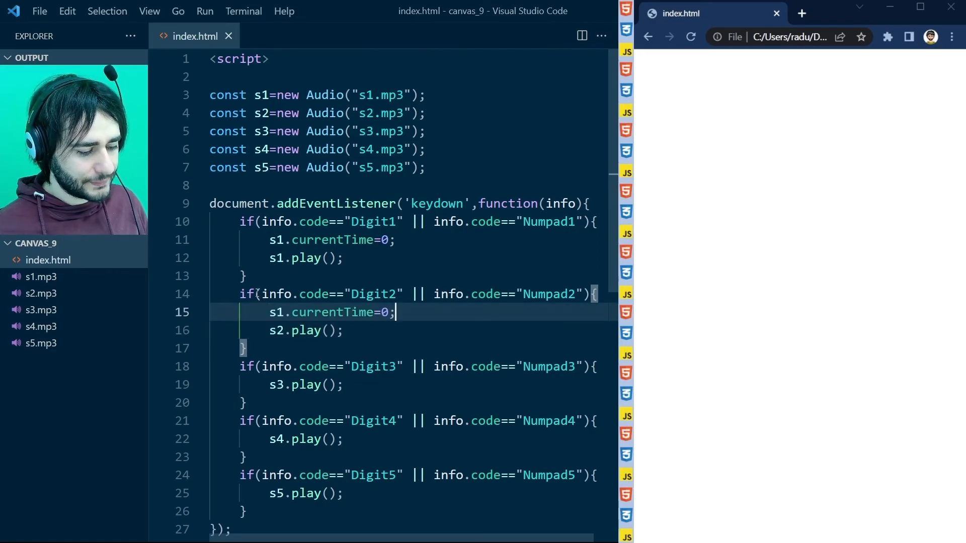
pyautogui.write('2')
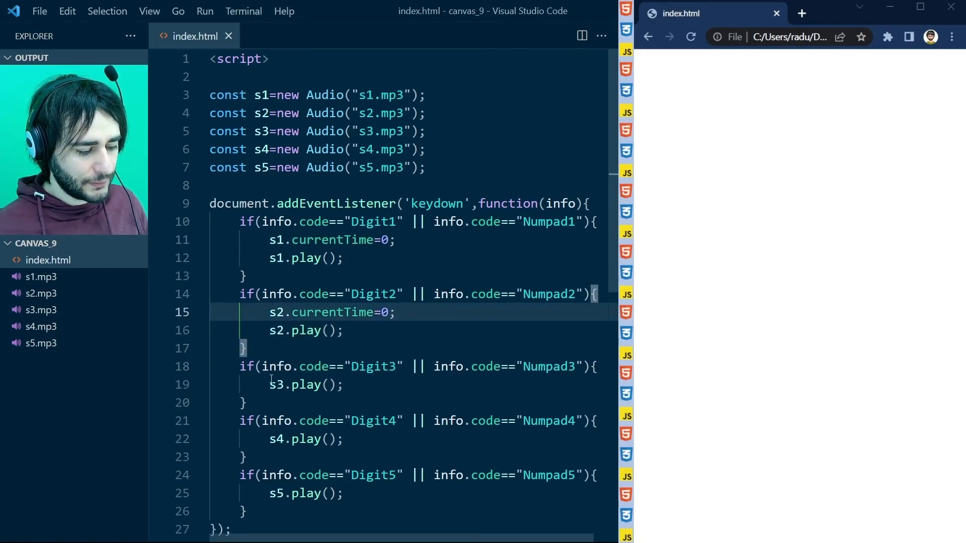
pyautogui.write('s1.currentTime=0;')
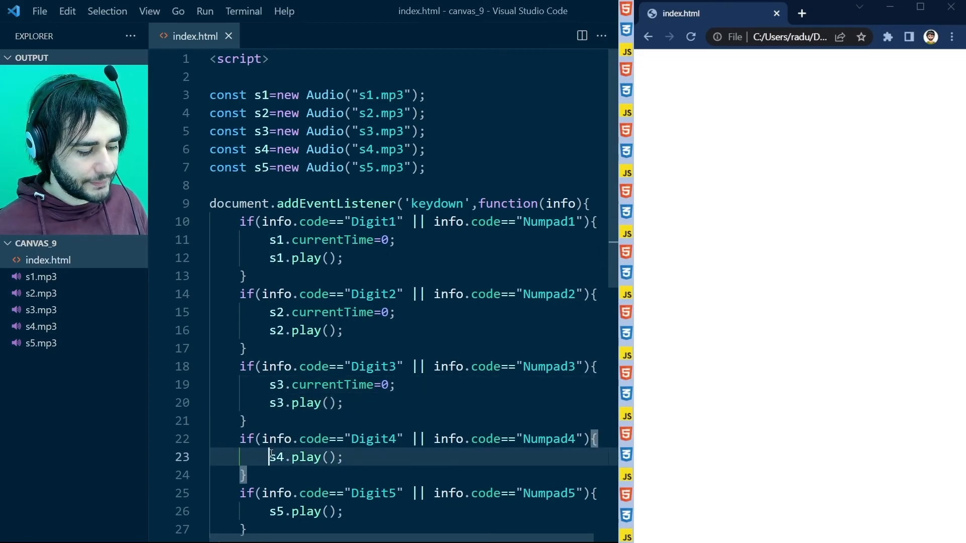
pyautogui.write('s4.currentTime=0;')
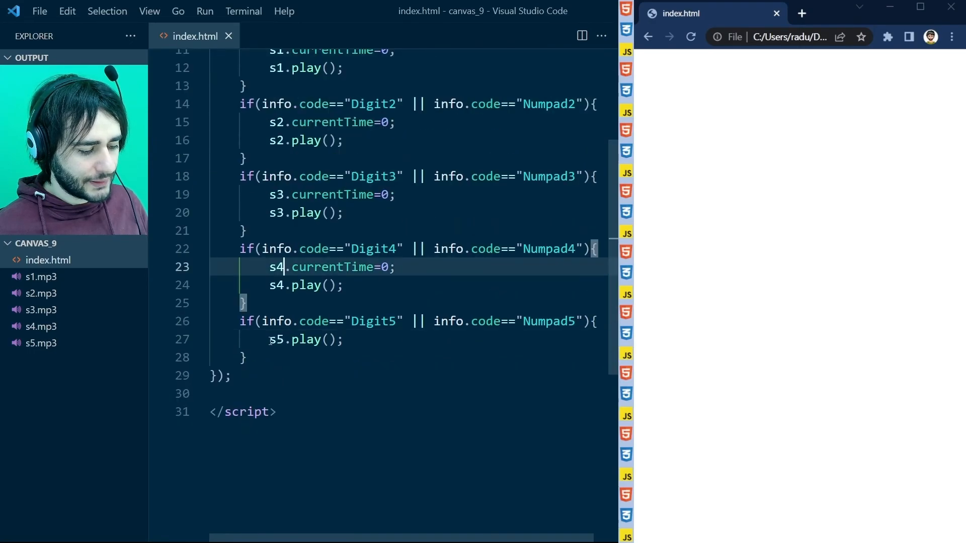
pyautogui.write('s1.currentTime=0;')
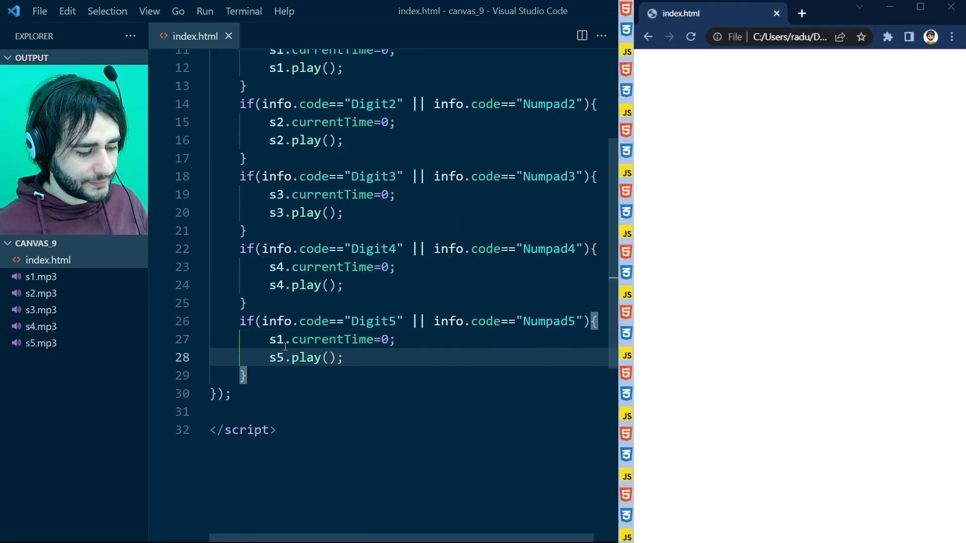